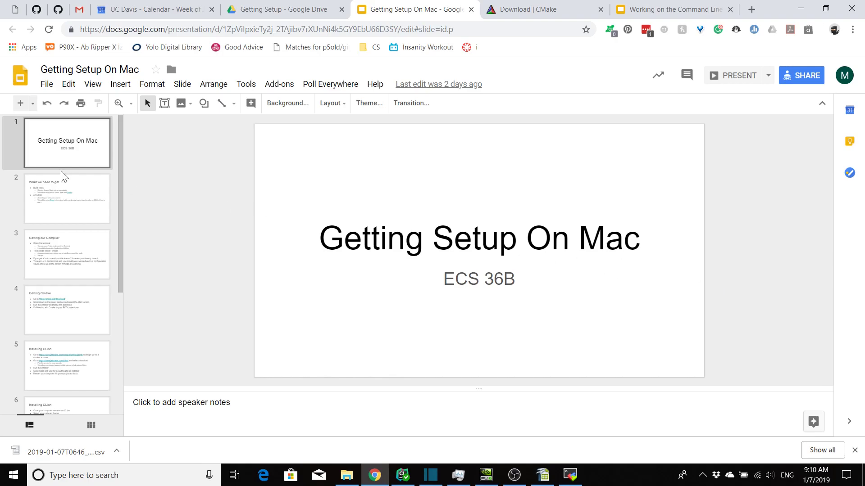
- Open slide 2, 'What we need to get', listing build tools and an editor
left_click(67, 199)
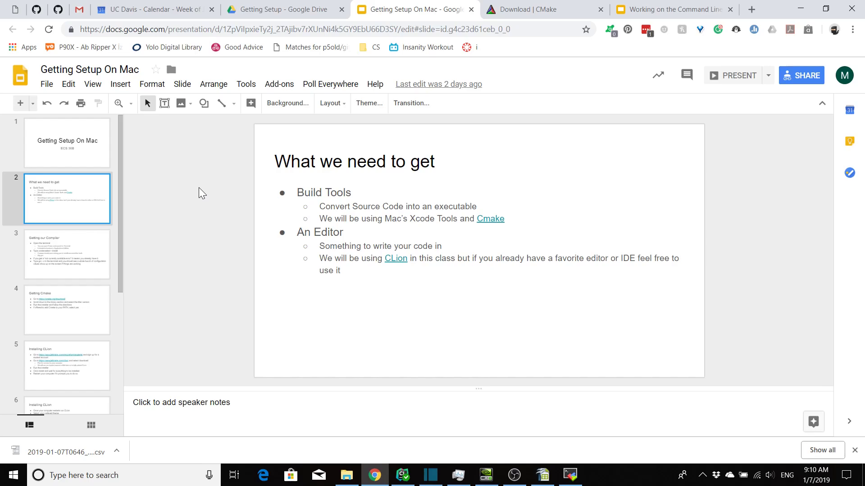
mouse_move(200, 196)
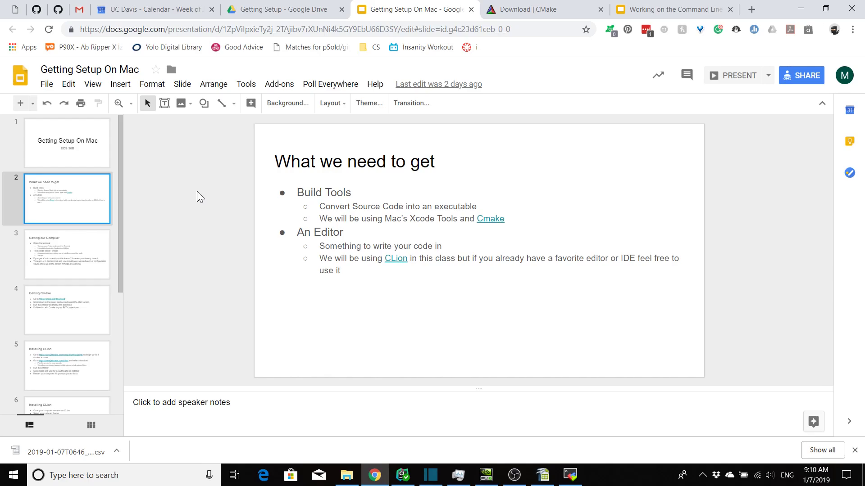
- Display slide 3, 'Getting our Compiler', with the command line tools install steps
left_click(66, 254)
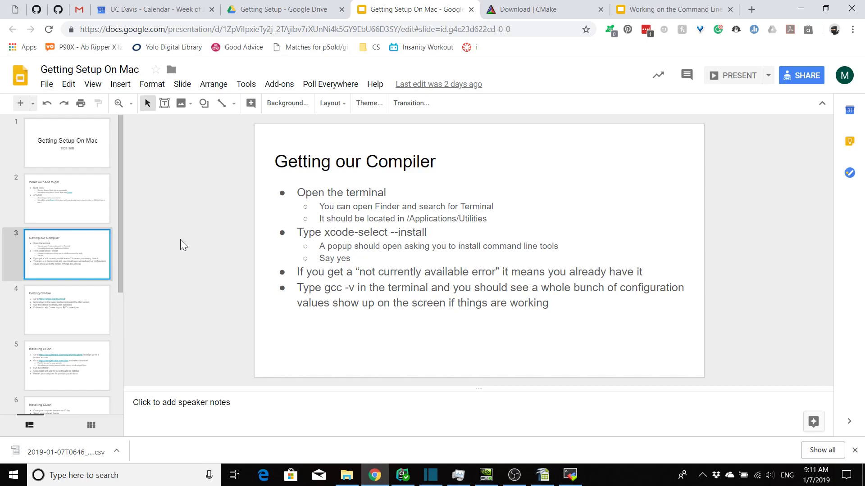
mouse_move(255, 204)
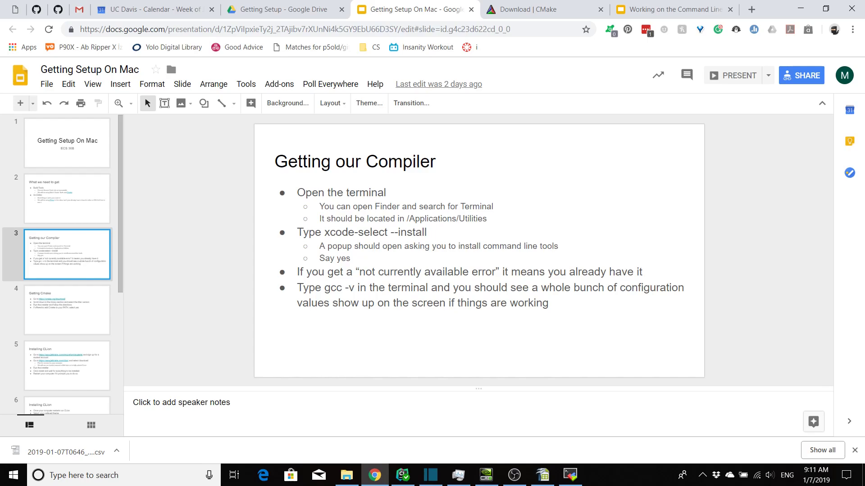
mouse_move(239, 223)
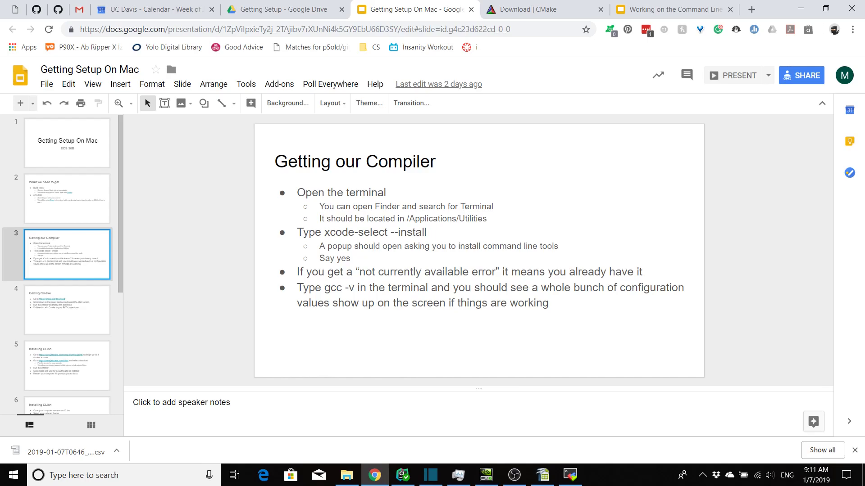
mouse_move(262, 248)
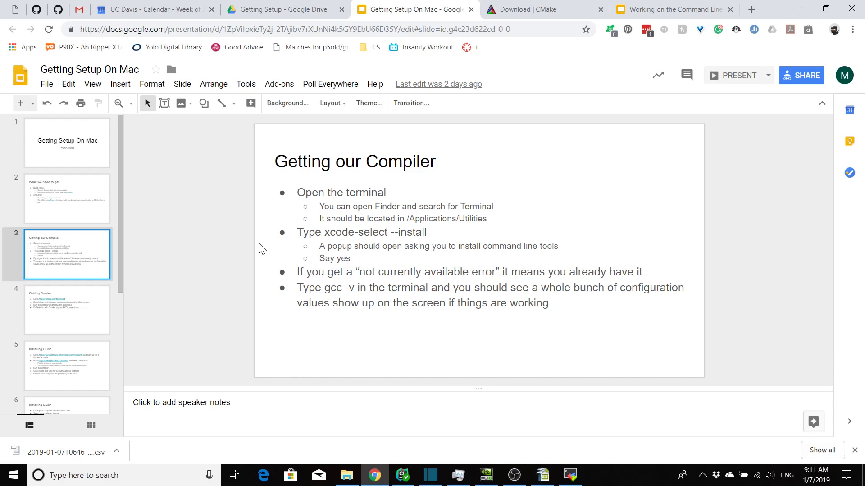
mouse_move(262, 249)
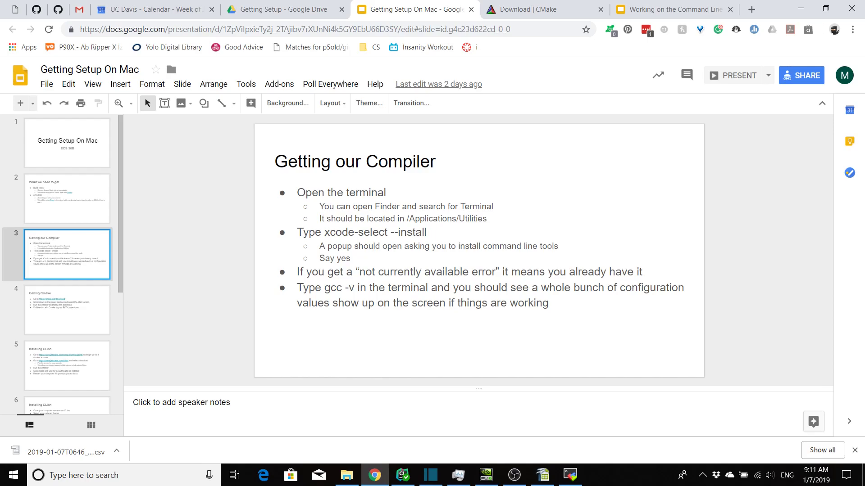
mouse_move(268, 259)
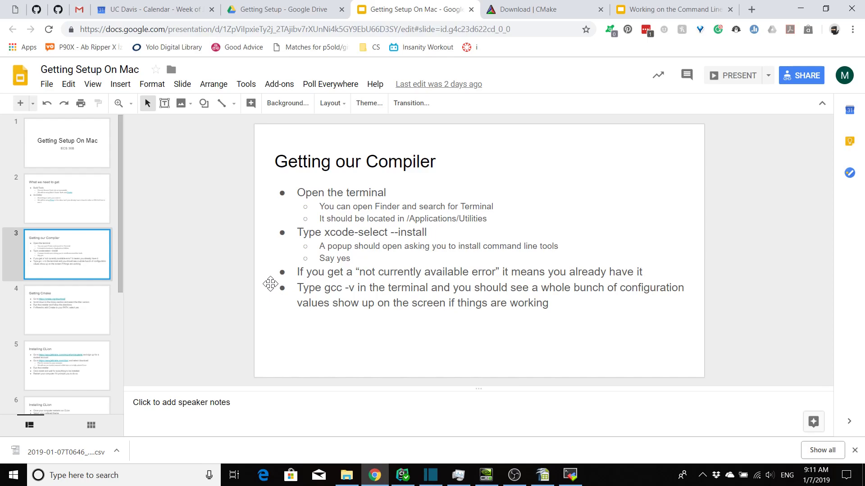
mouse_move(271, 283)
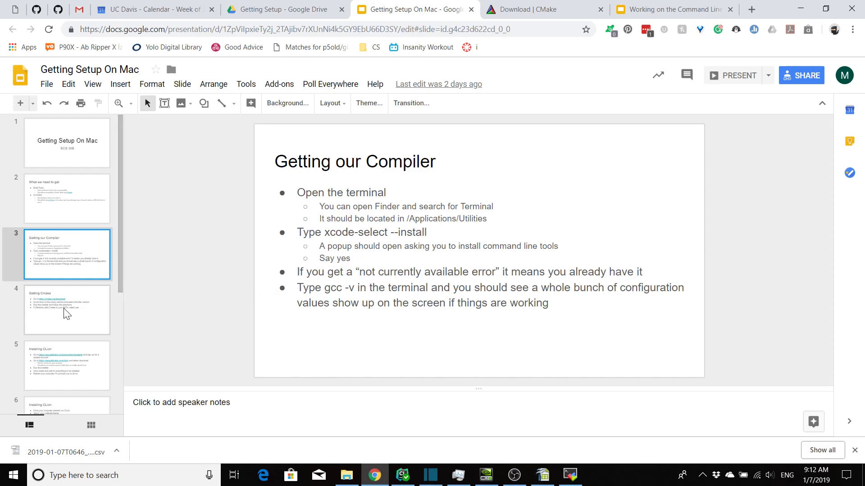
- Display slide 4, 'Getting Cmake', with its download, install and PATH steps
left_click(66, 310)
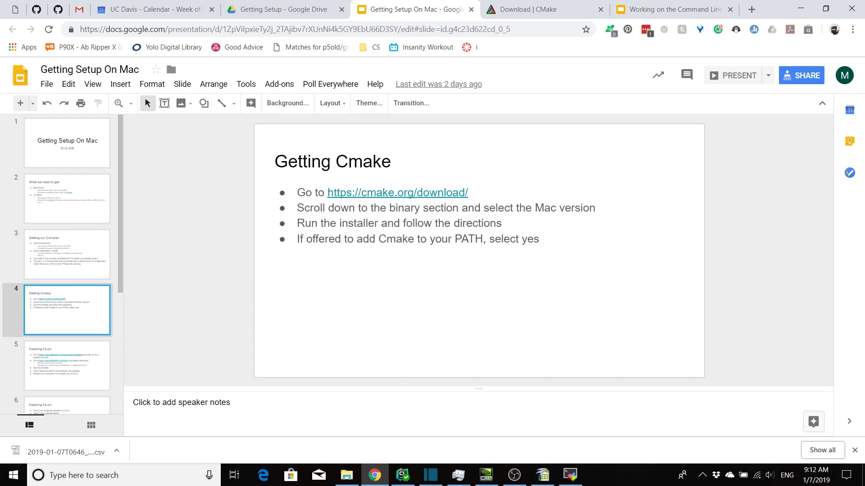
mouse_move(256, 231)
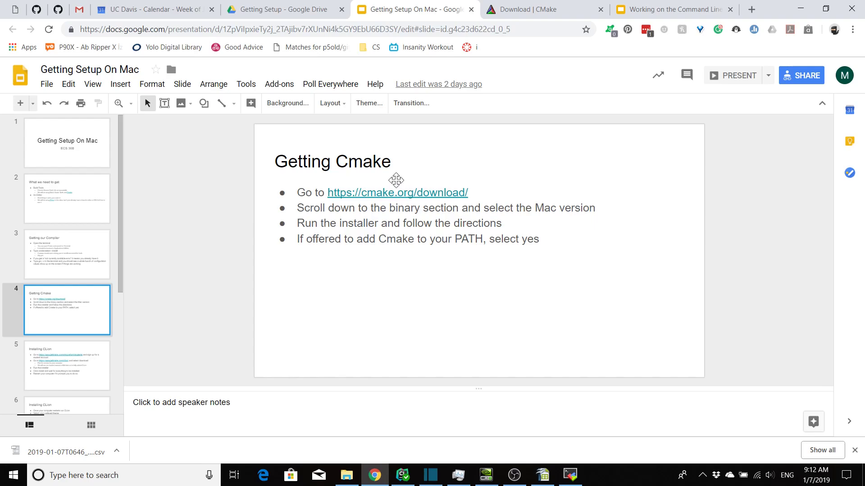
mouse_move(523, 9)
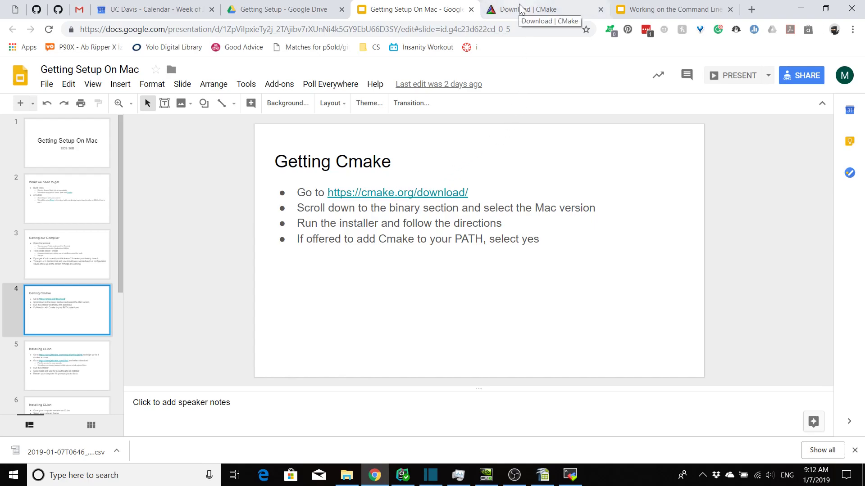
left_click(537, 9)
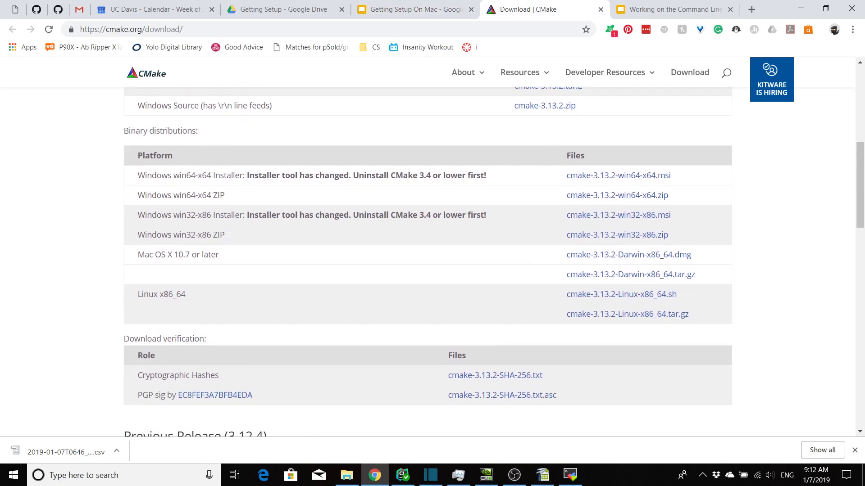
mouse_move(261, 265)
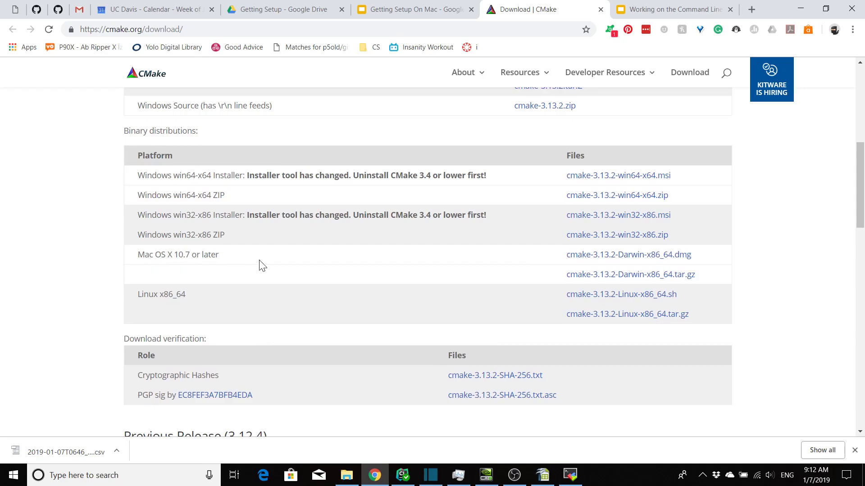
mouse_move(448, 265)
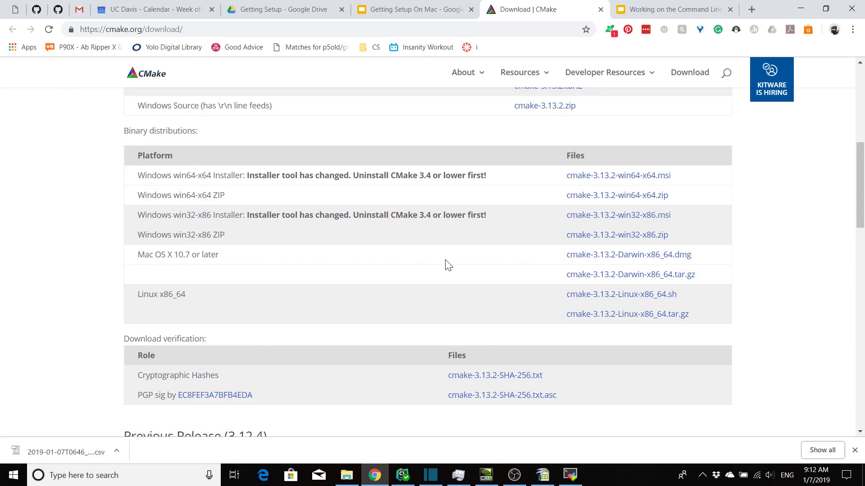
mouse_move(441, 262)
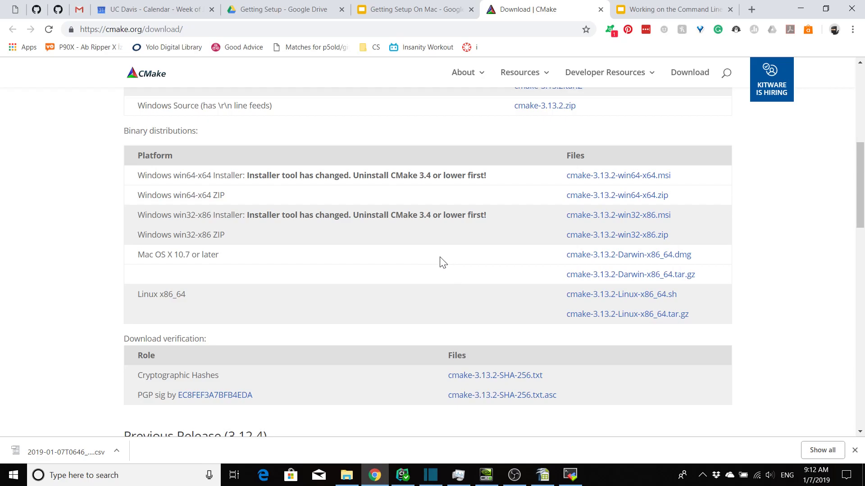
mouse_move(395, 232)
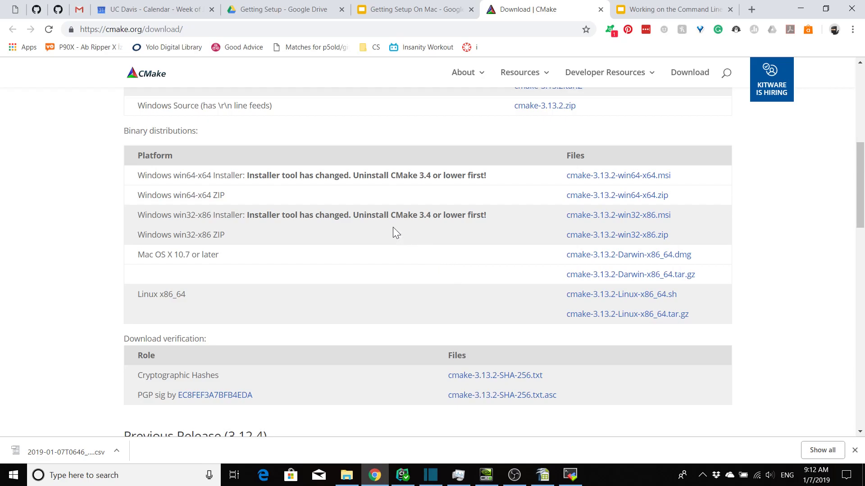
left_click(410, 10)
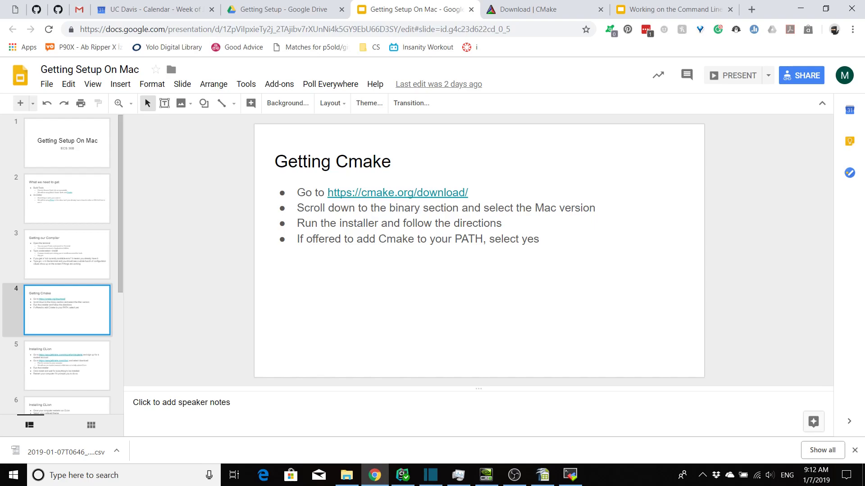
mouse_move(374, 248)
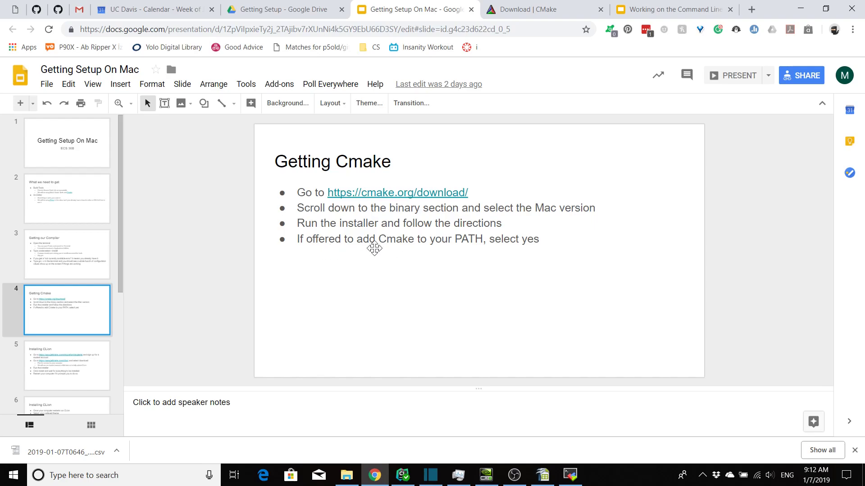
mouse_move(393, 253)
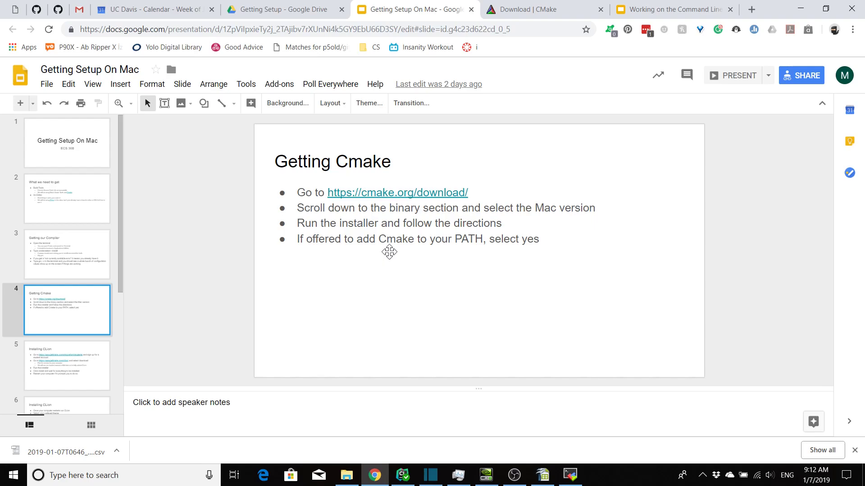
mouse_move(386, 251)
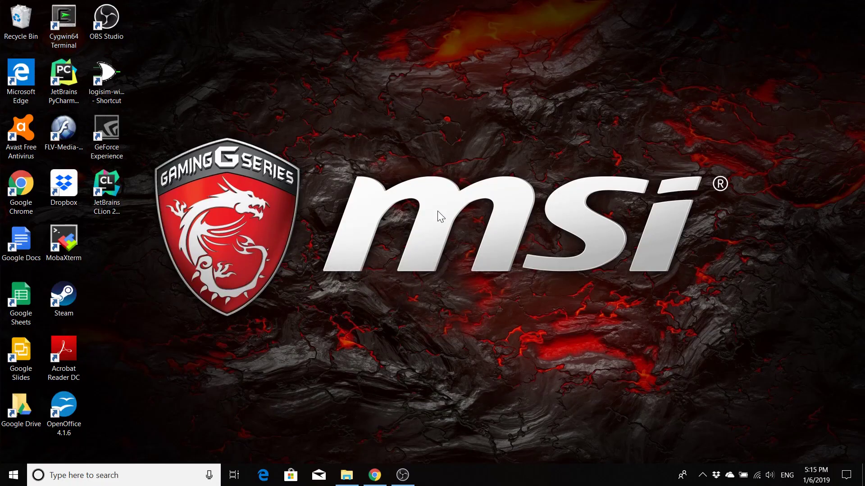
mouse_move(158, 223)
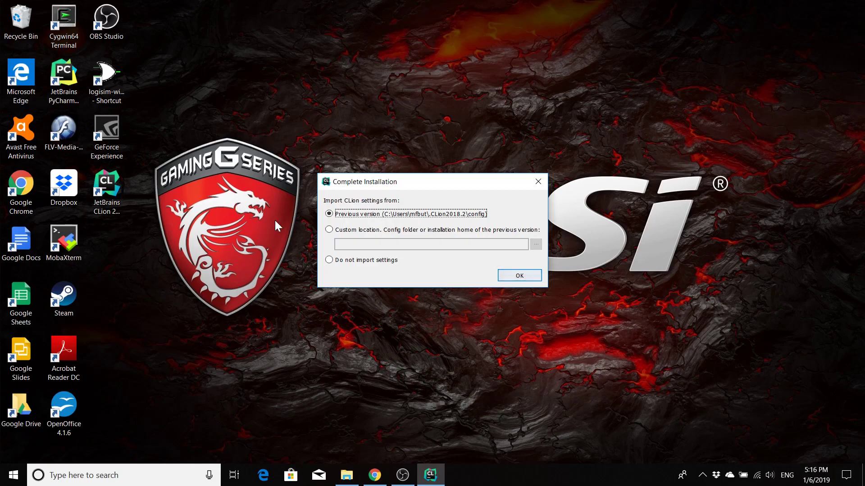
- Choose 'Do not import settings' and confirm to launch CLion fresh
left_click(329, 260)
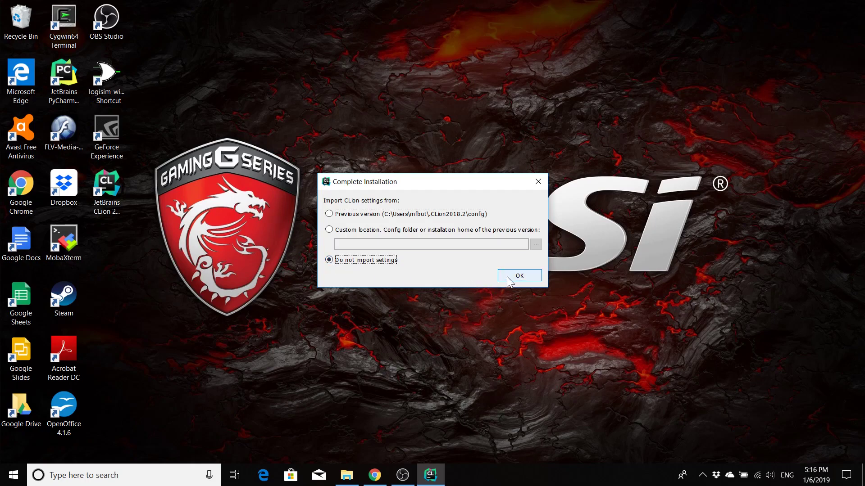
left_click(518, 275)
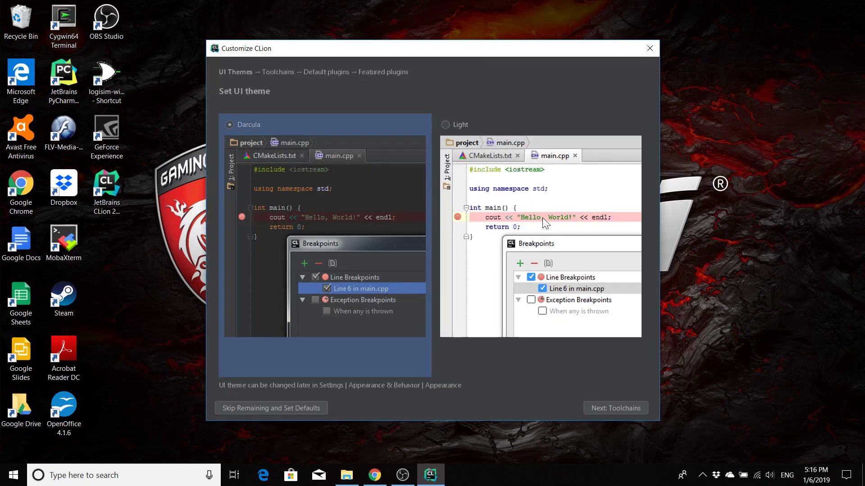
- Pick the Light theme and keep the detected Cygwin toolchain settings
left_click(444, 124)
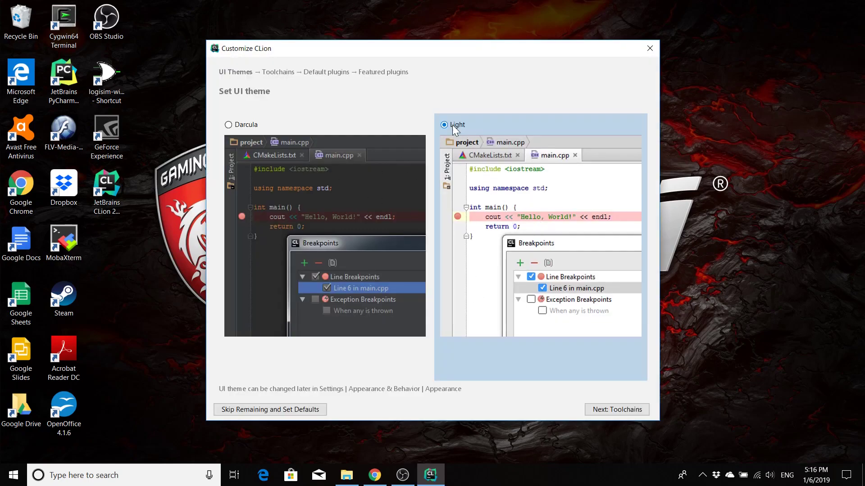
left_click(617, 410)
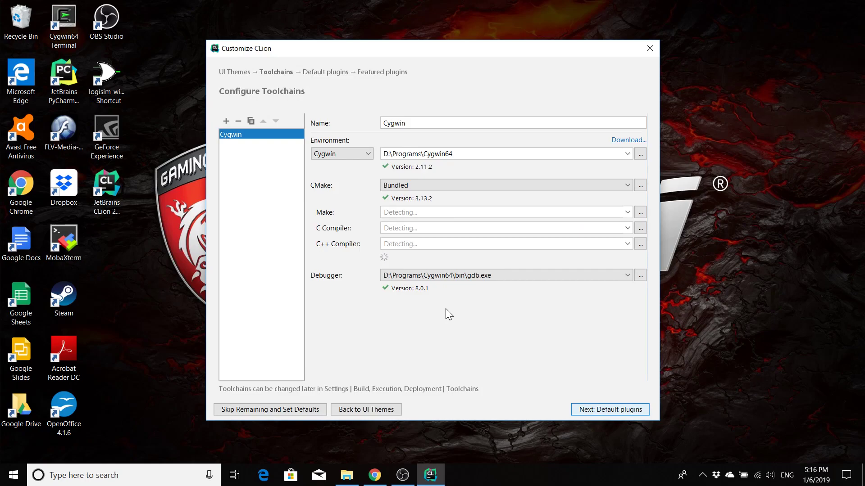
mouse_move(346, 202)
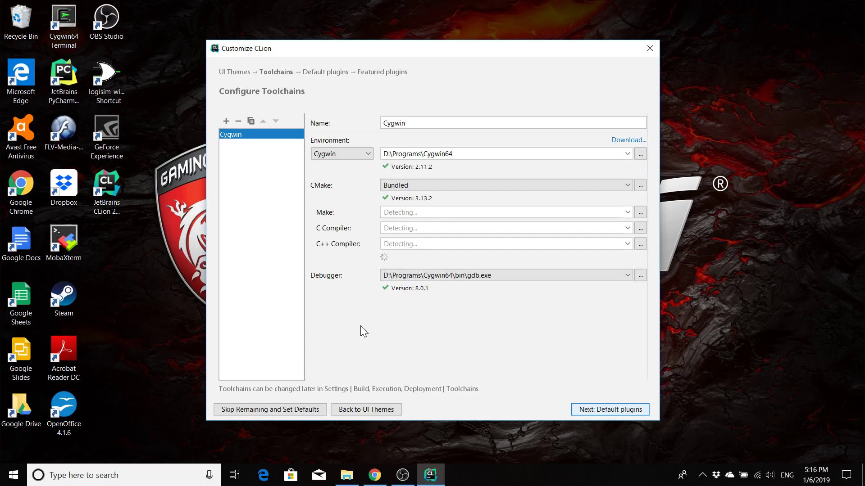
mouse_move(379, 329)
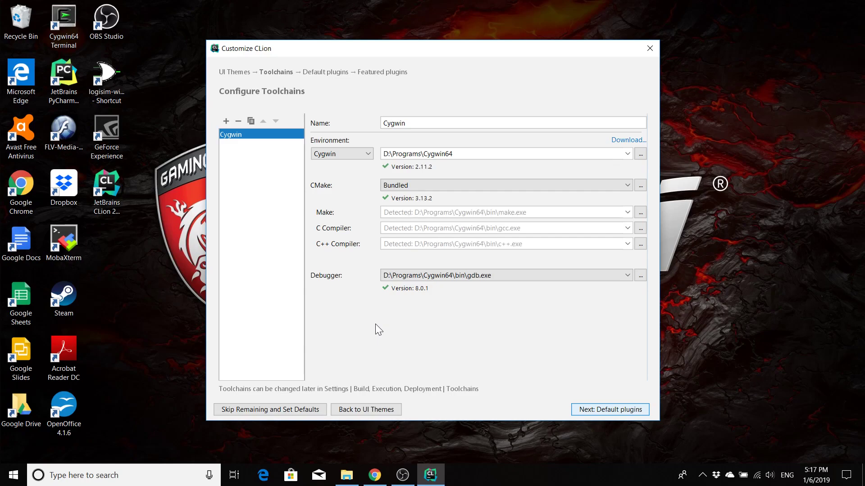
mouse_move(506, 338)
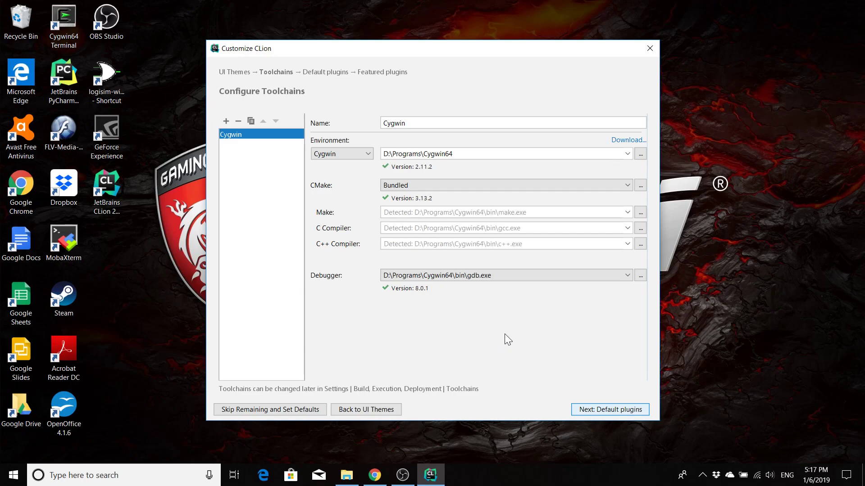
left_click(609, 409)
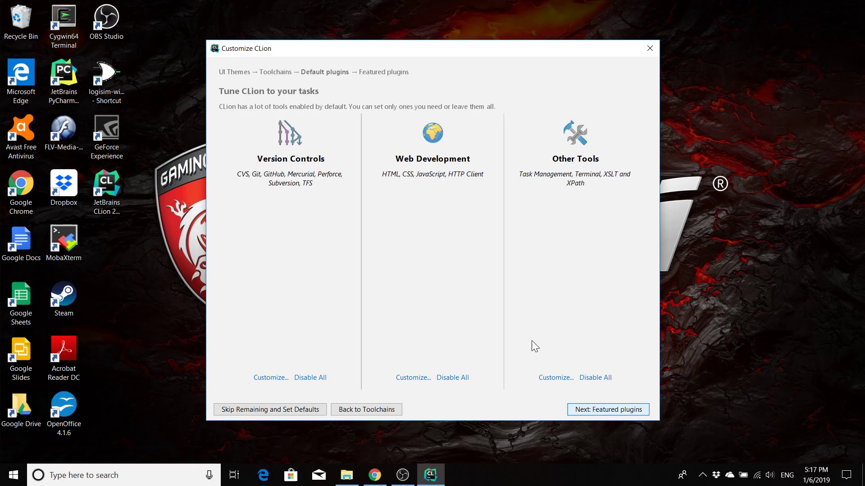
mouse_move(449, 265)
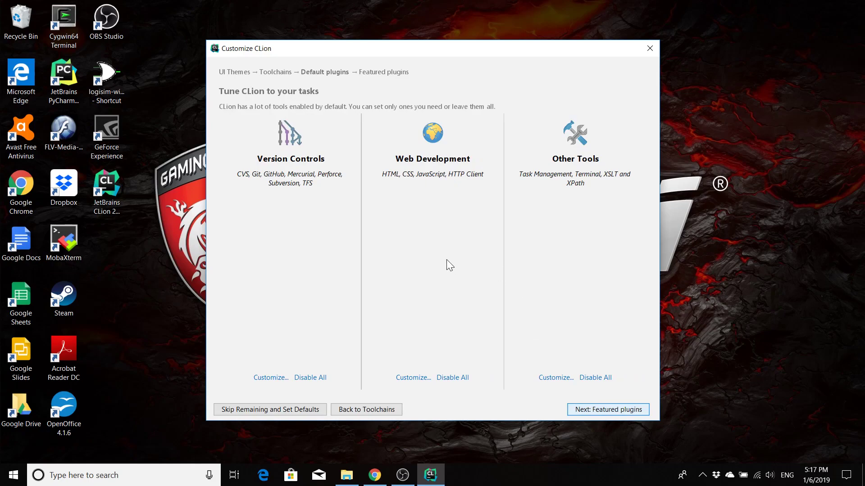
mouse_move(442, 278)
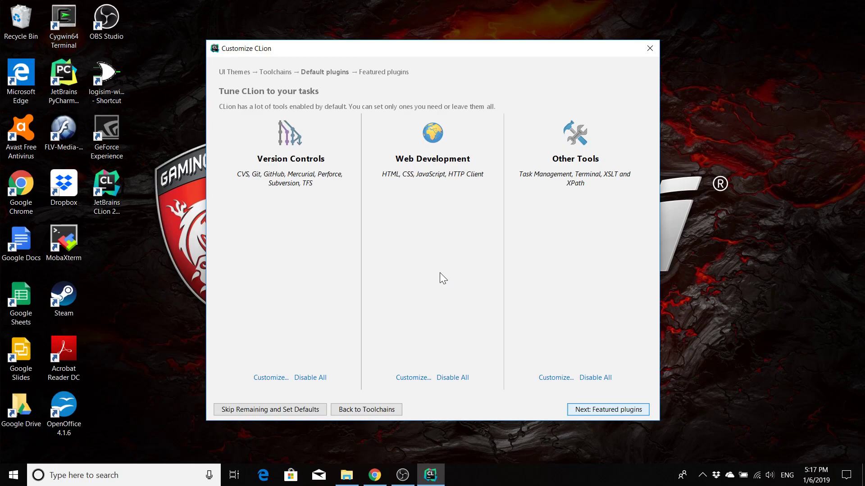
mouse_move(602, 405)
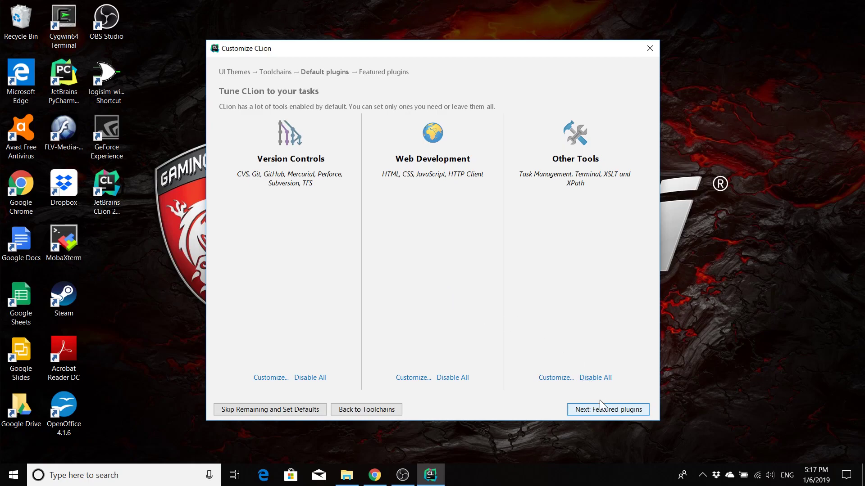
- Install the Lua, Markdown and TeamCity Integration featured plugins, then start using CLion
left_click(607, 410)
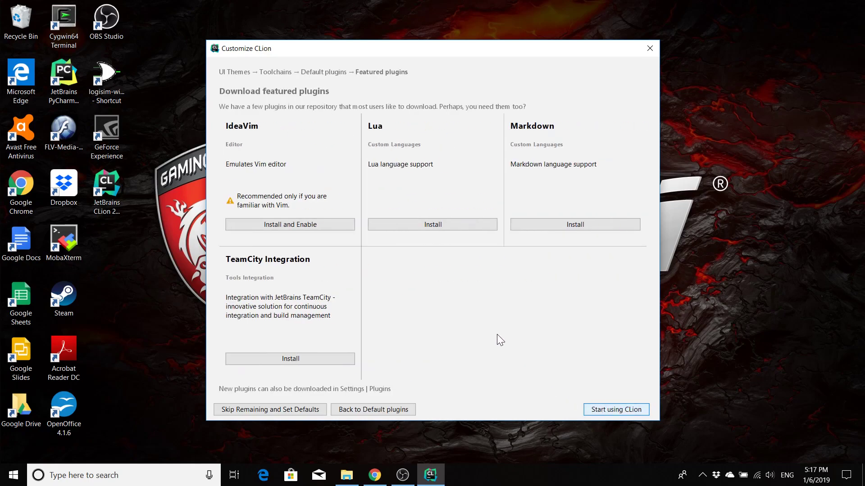
mouse_move(420, 272)
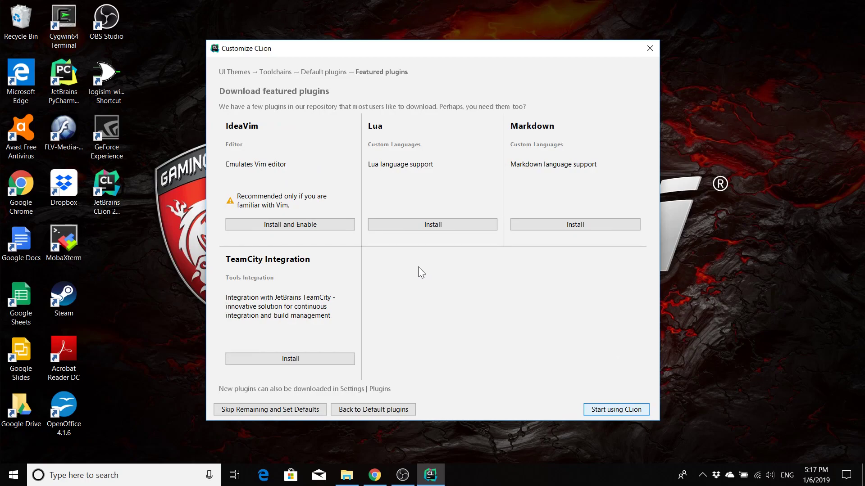
mouse_move(419, 176)
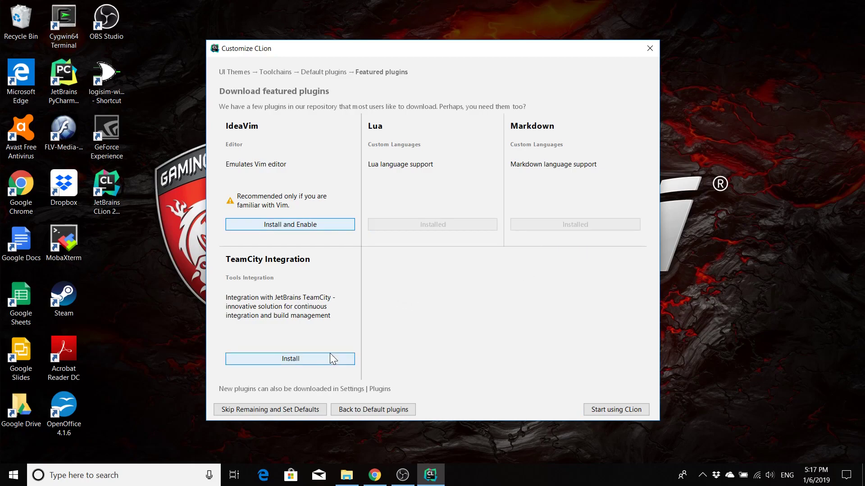
left_click(290, 358)
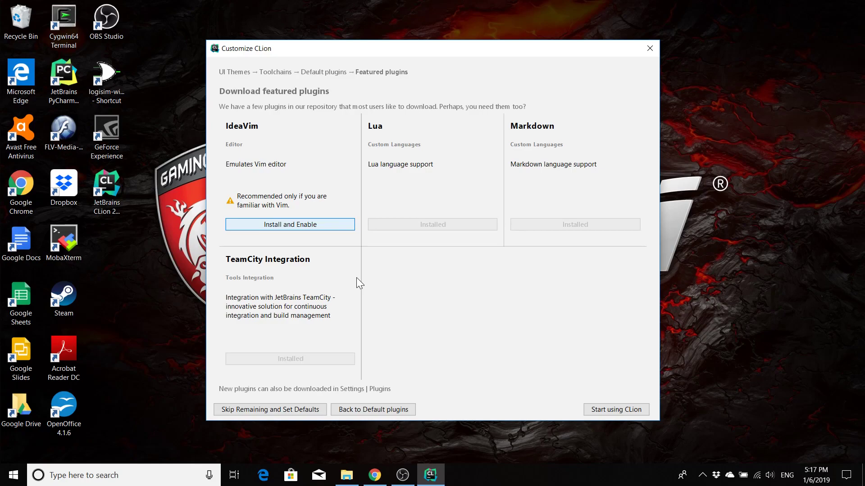
mouse_move(390, 279)
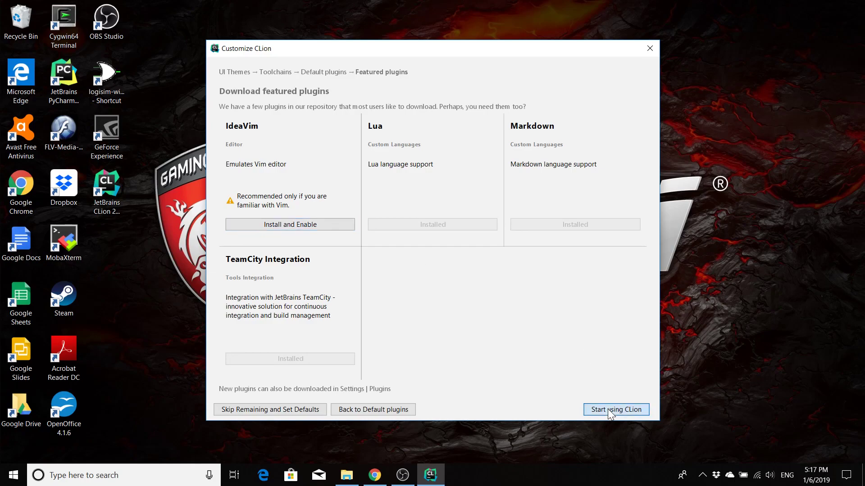
left_click(616, 409)
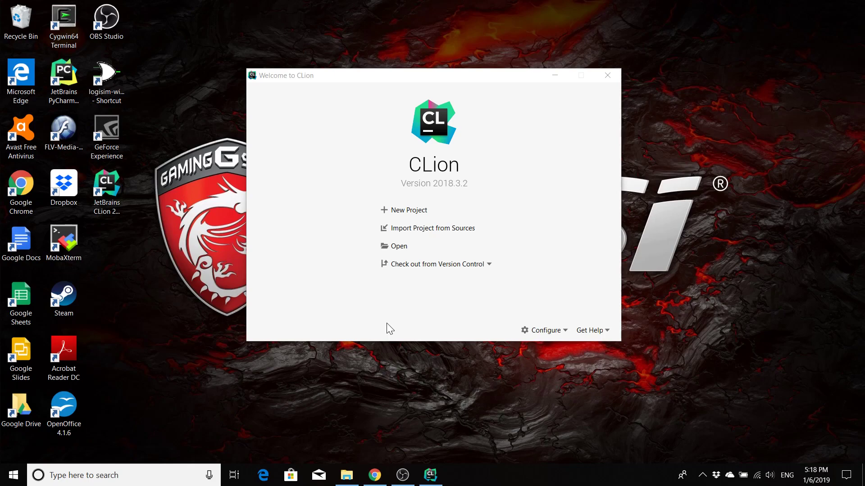
mouse_move(544, 330)
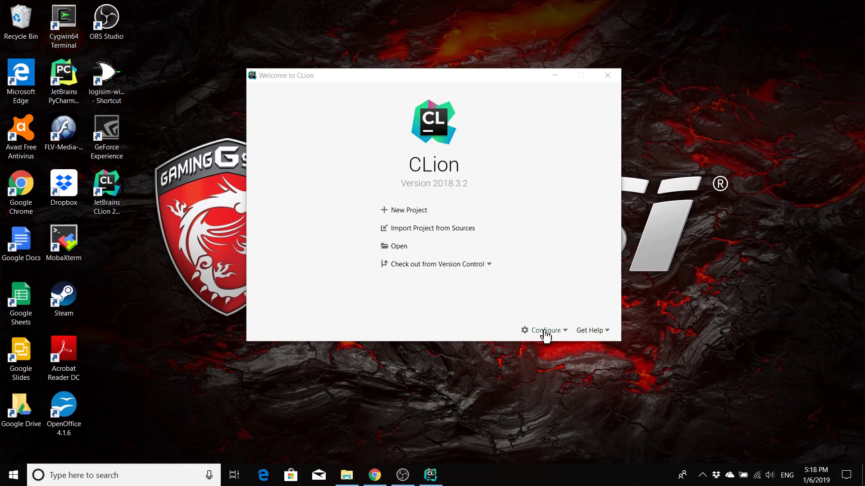
- Open Configure > Manage License to view the active educational subscription
left_click(544, 330)
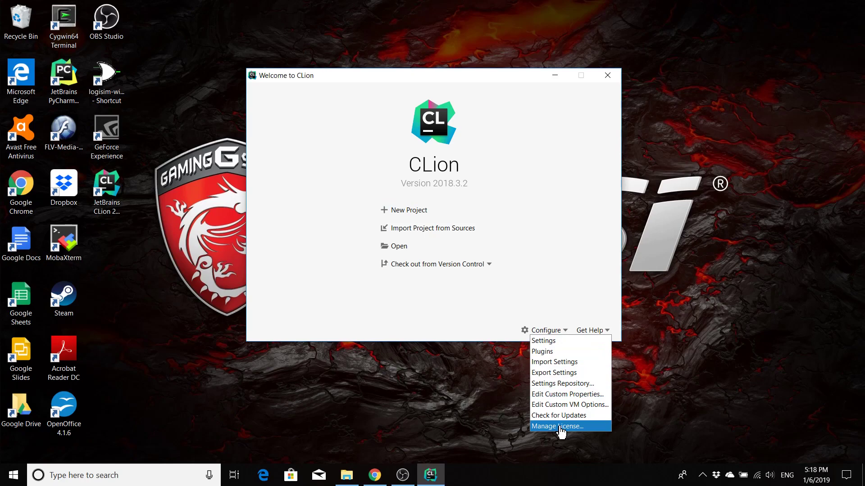
left_click(557, 427)
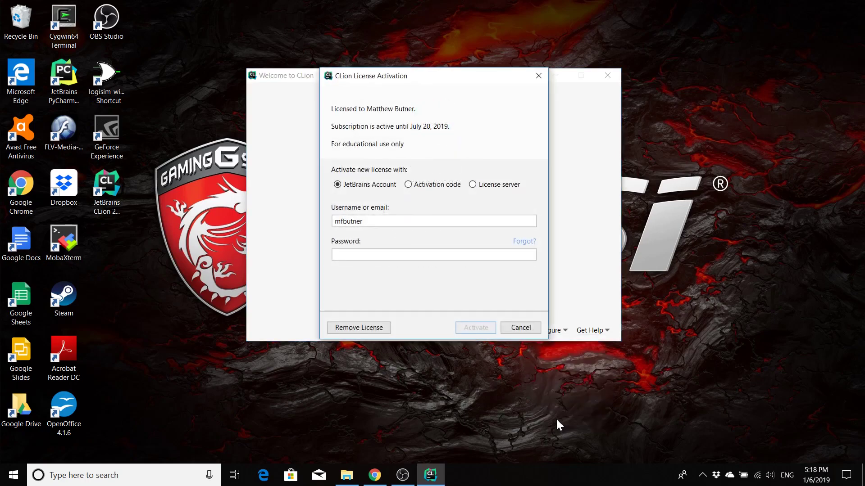
mouse_move(385, 196)
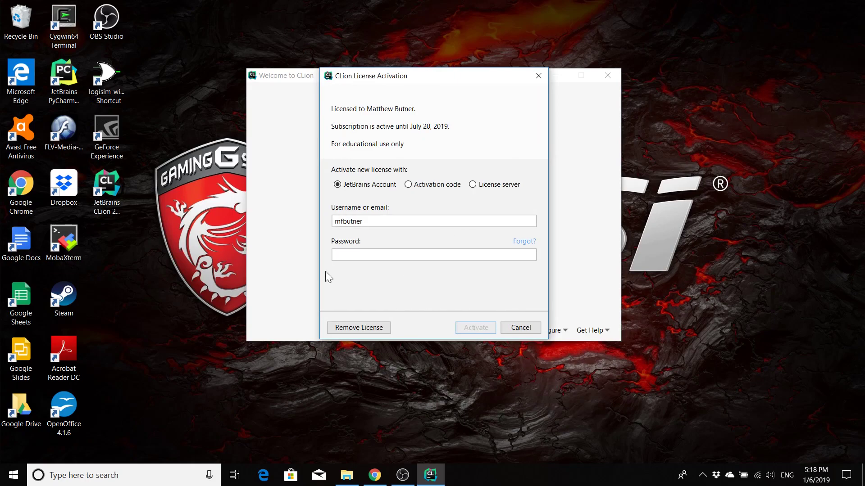
mouse_move(418, 290)
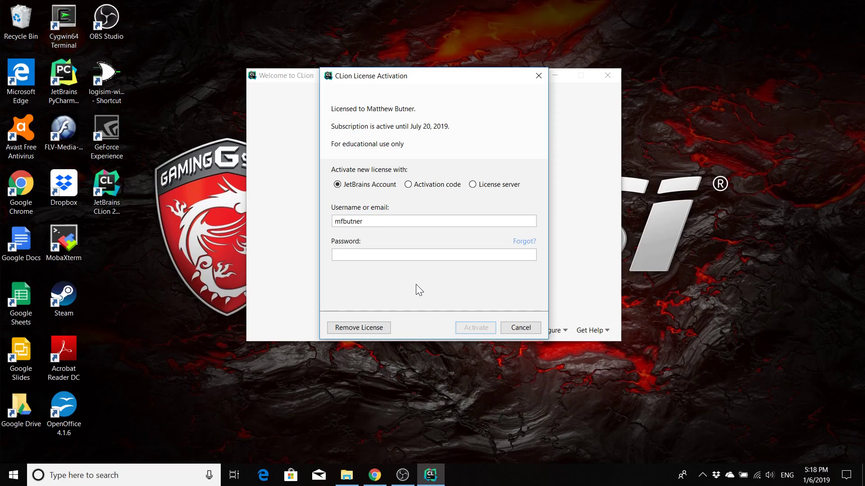
mouse_move(421, 293)
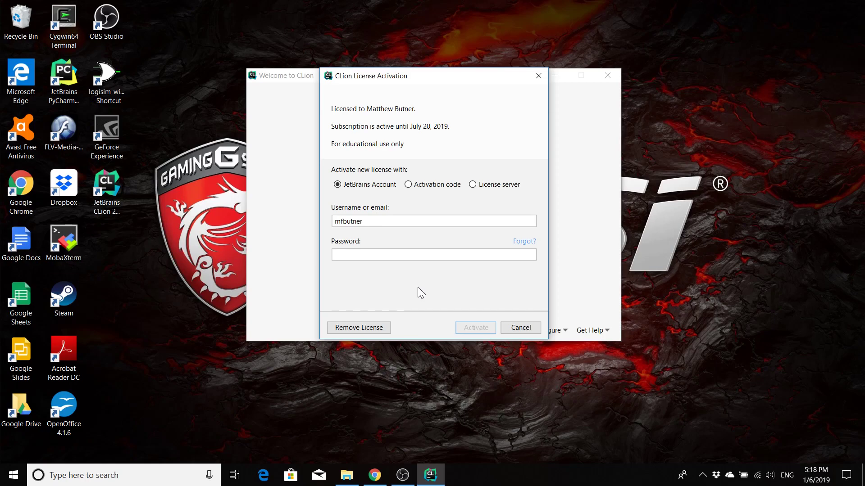
mouse_move(431, 292)
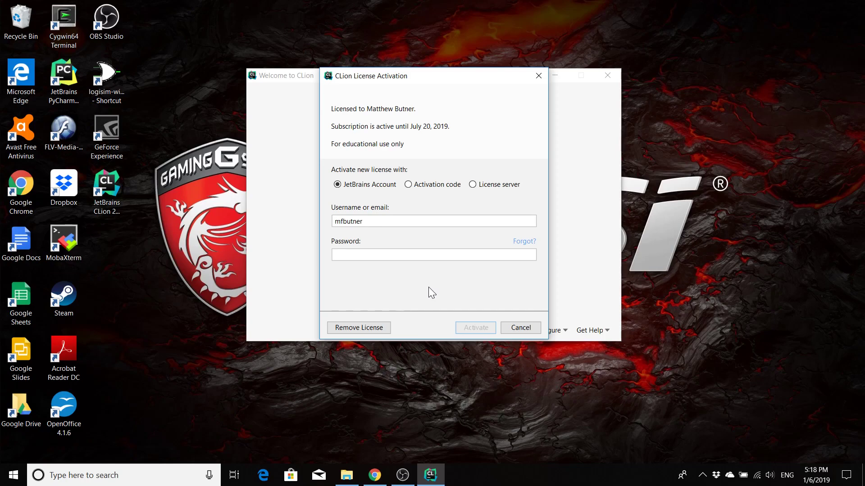
mouse_move(493, 293)
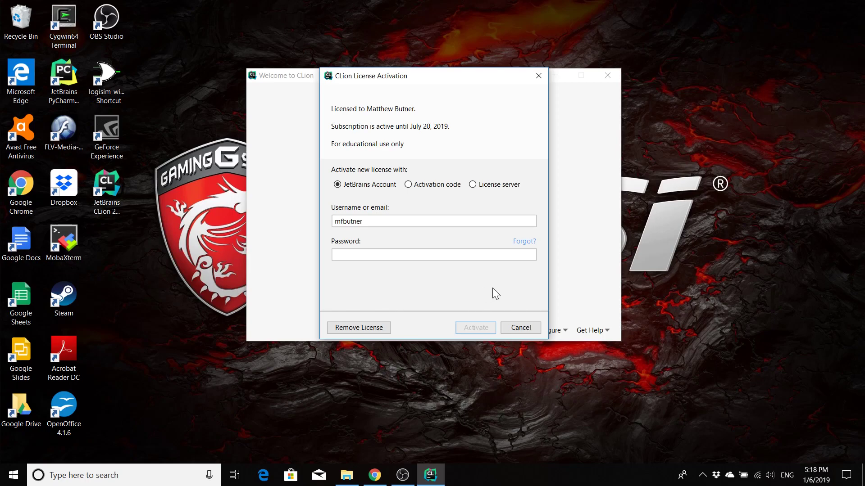
- Close the license dialog and begin a C Executable project using the C11 standard
left_click(518, 327)
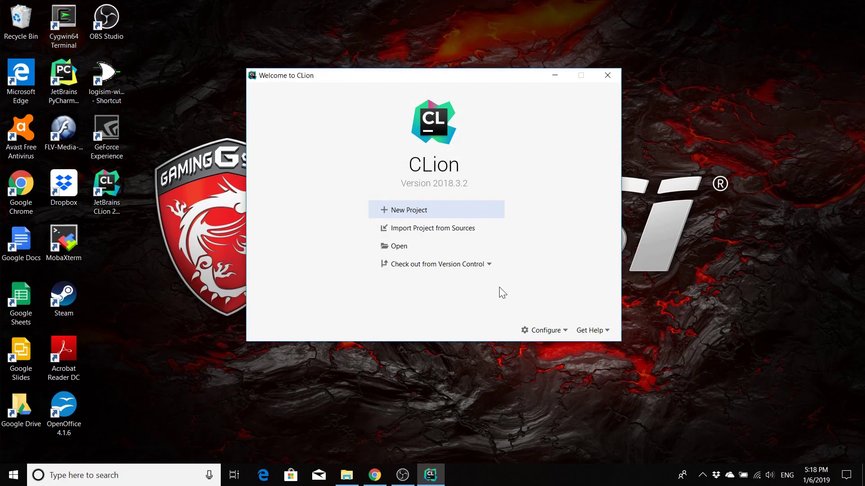
mouse_move(481, 295)
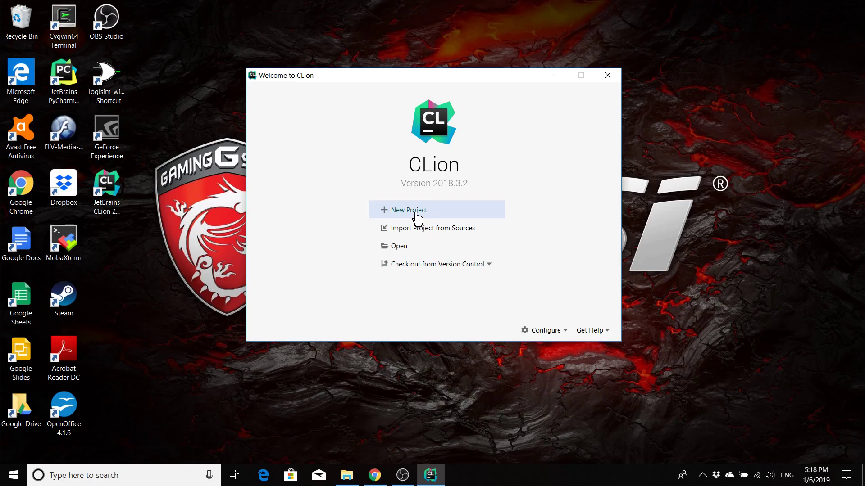
left_click(408, 210)
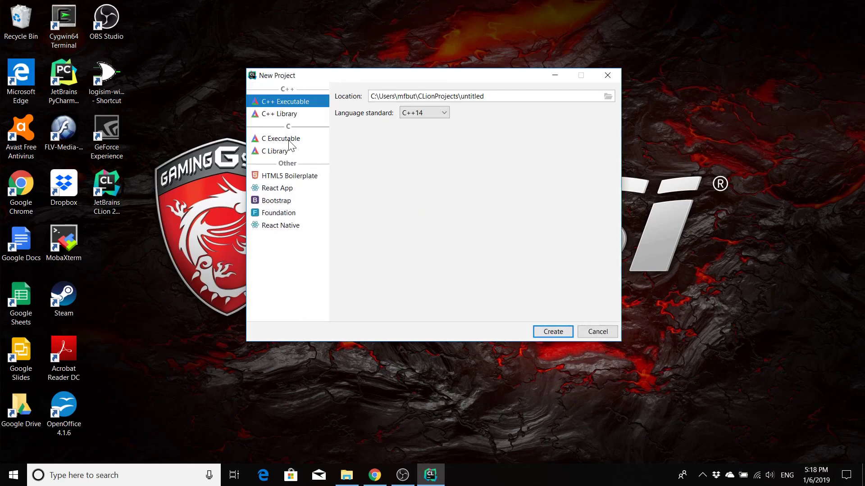
left_click(281, 138)
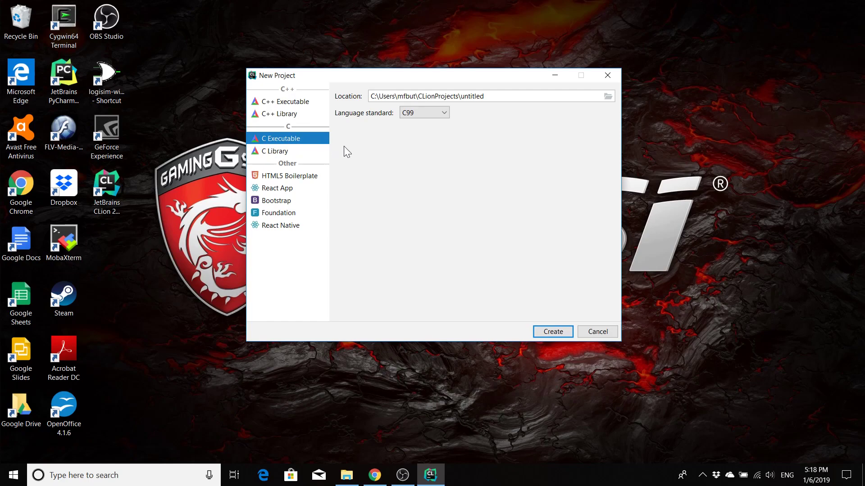
left_click(445, 113)
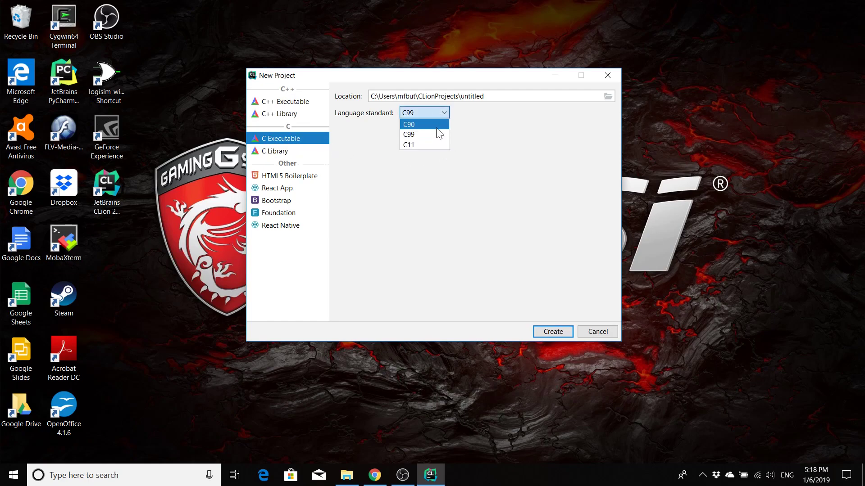
left_click(410, 145)
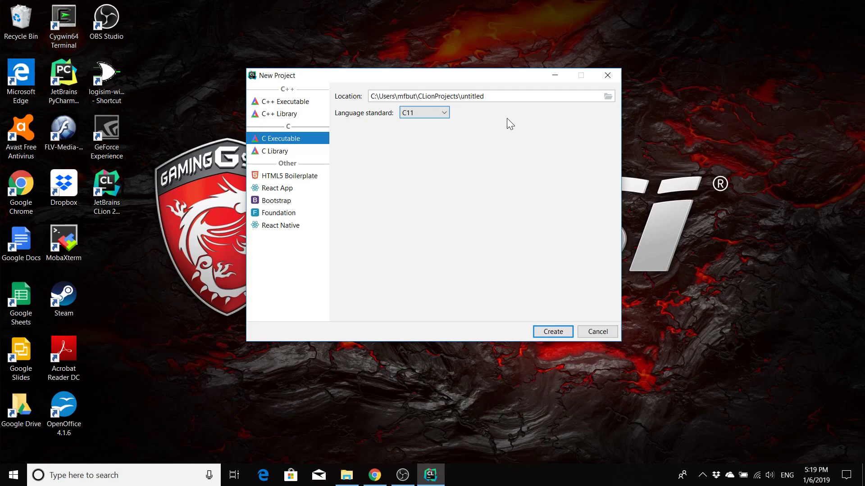
mouse_move(570, 122)
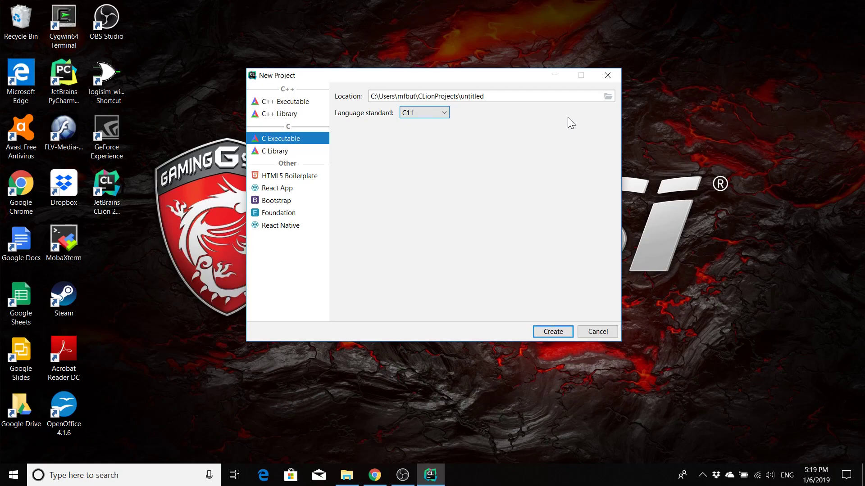
mouse_move(573, 125)
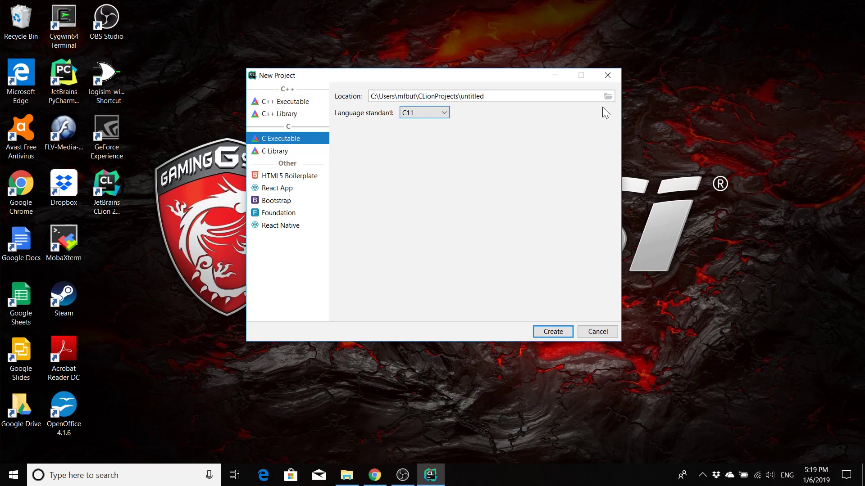
- Create a HelloWorld folder under D:\CLionPrograms and set it as the project location
left_click(607, 96)
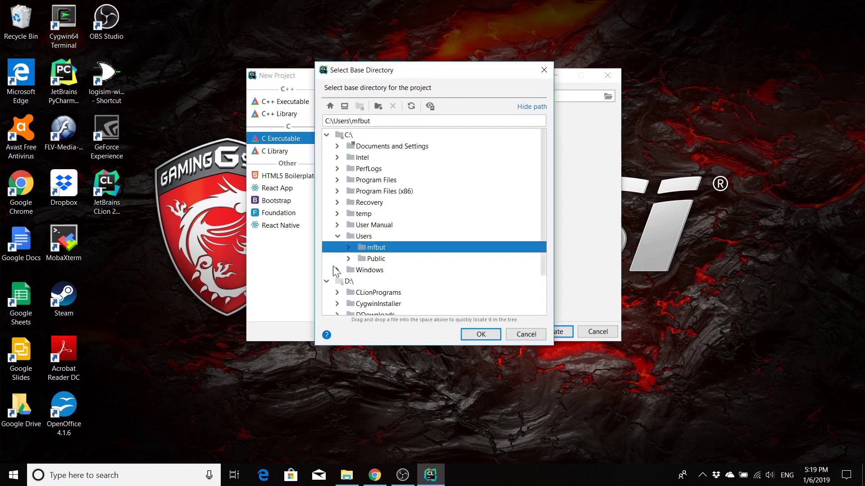
left_click(337, 243)
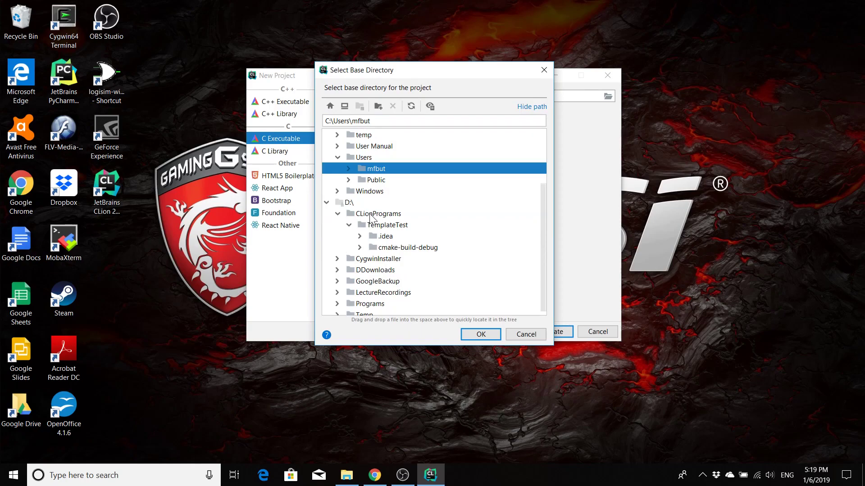
right_click(378, 213)
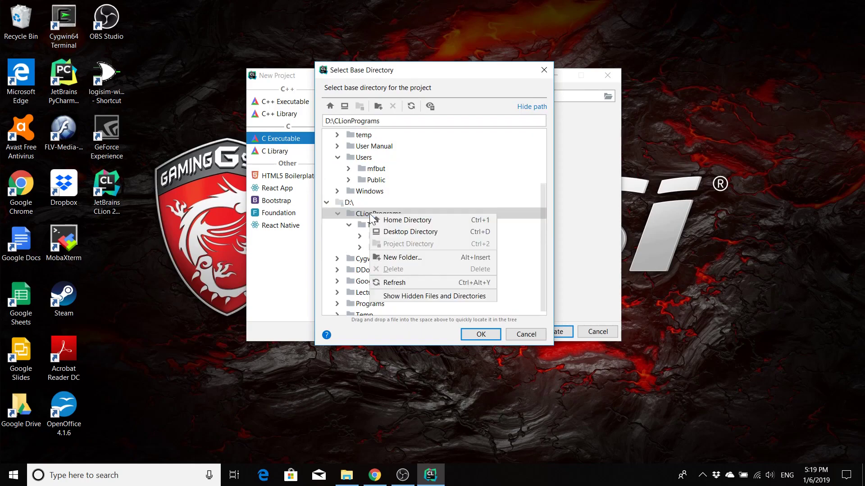
left_click(402, 258)
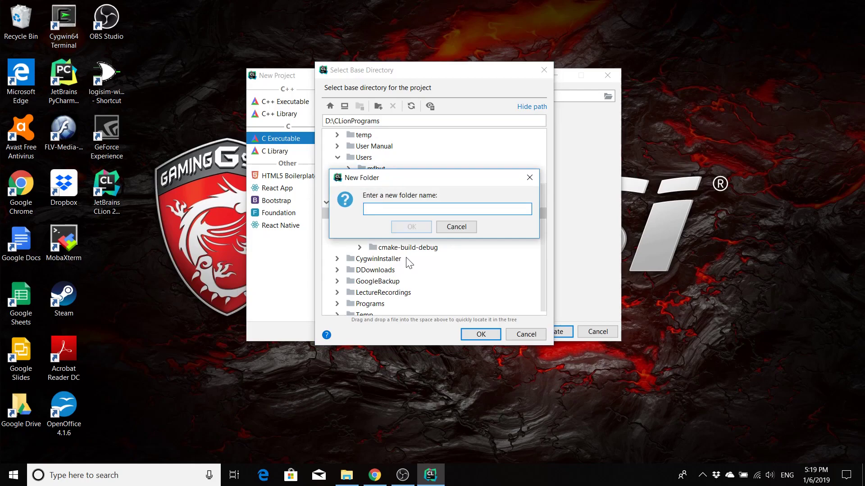
type("HelloWorld")
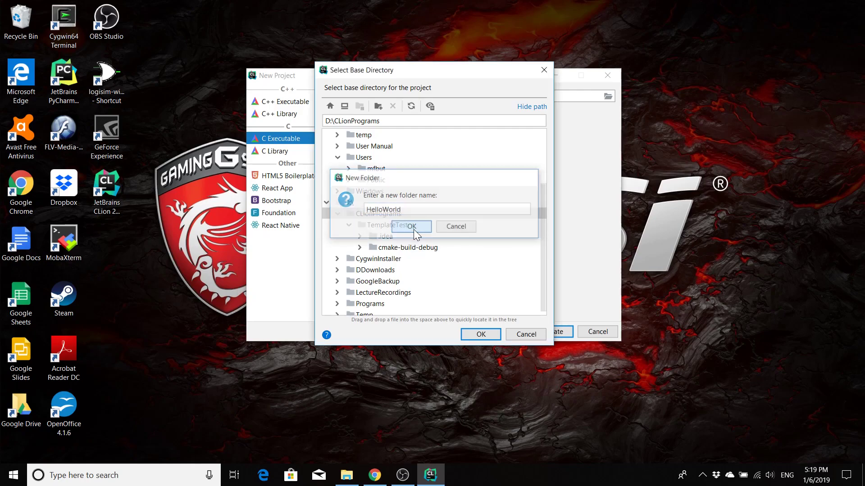
left_click(407, 226)
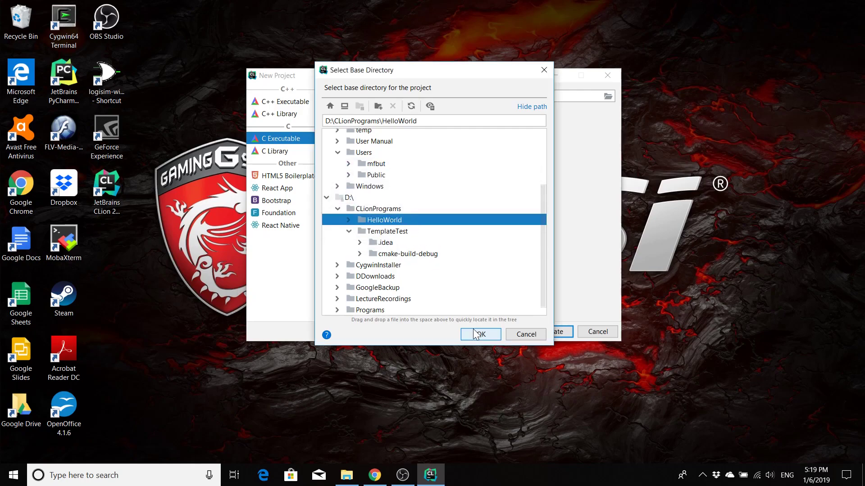
left_click(479, 334)
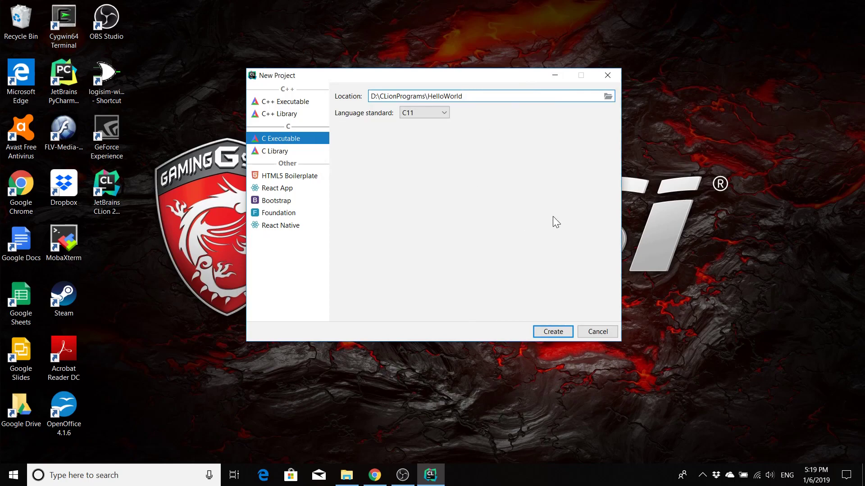
mouse_move(489, 218)
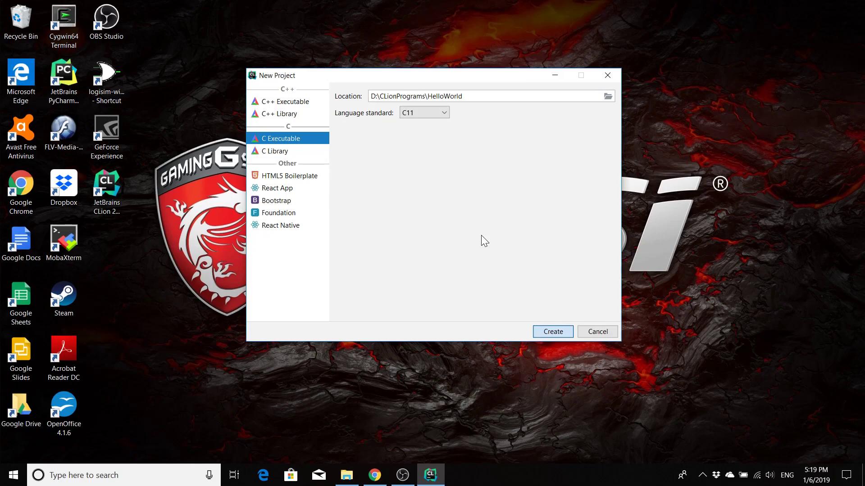
mouse_move(552, 331)
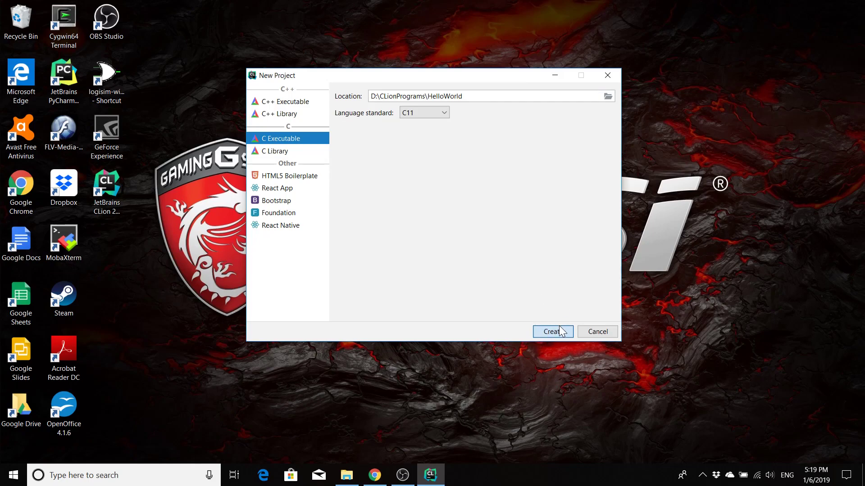
- Create the HelloWorld project and dismiss the Tip of the Day dialog
left_click(552, 332)
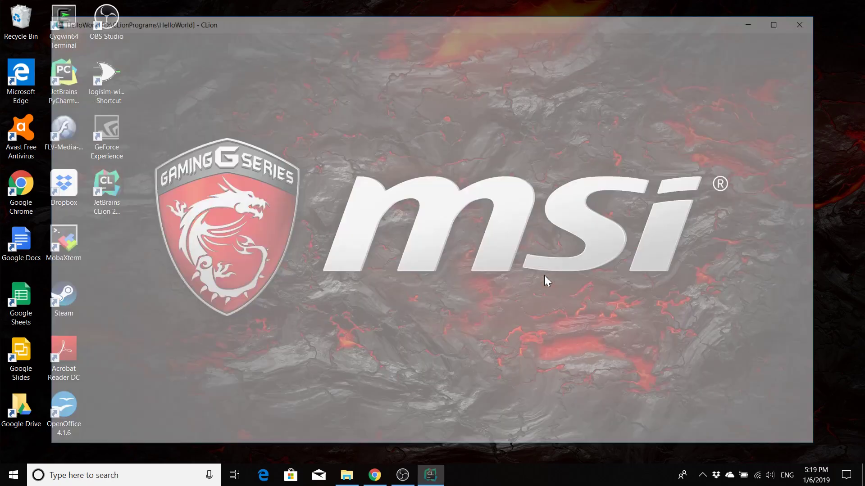
left_click(430, 475)
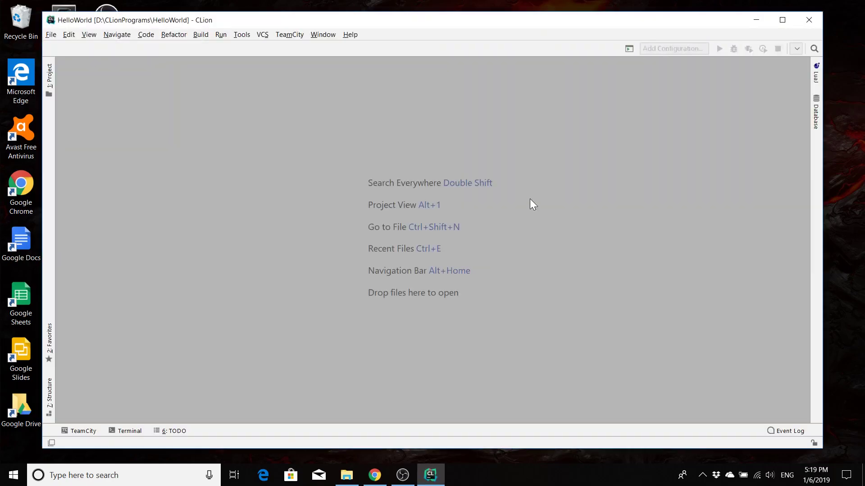
mouse_move(573, 167)
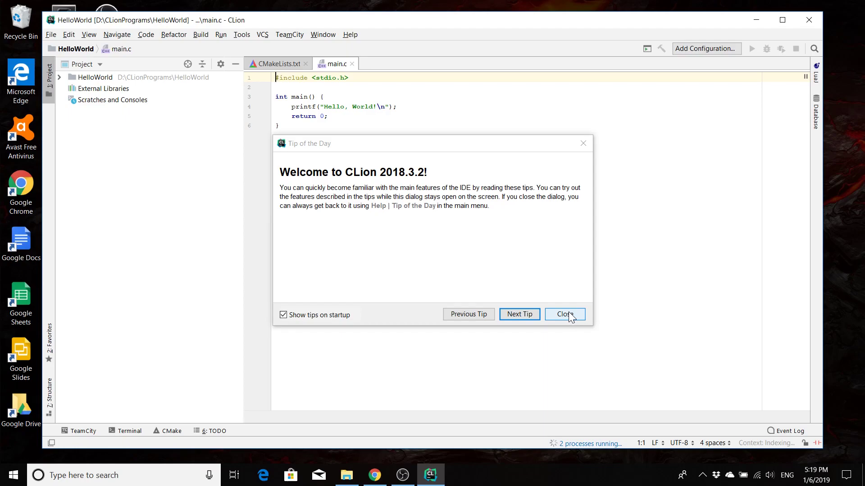
left_click(563, 314)
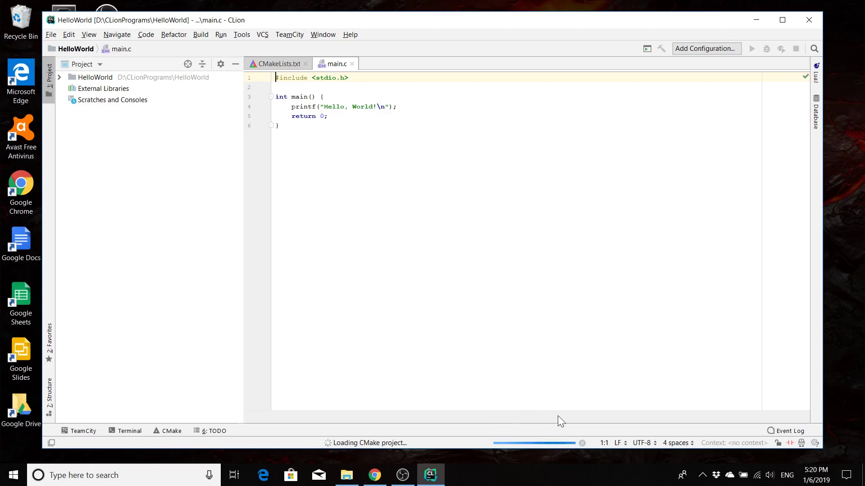
mouse_move(517, 424)
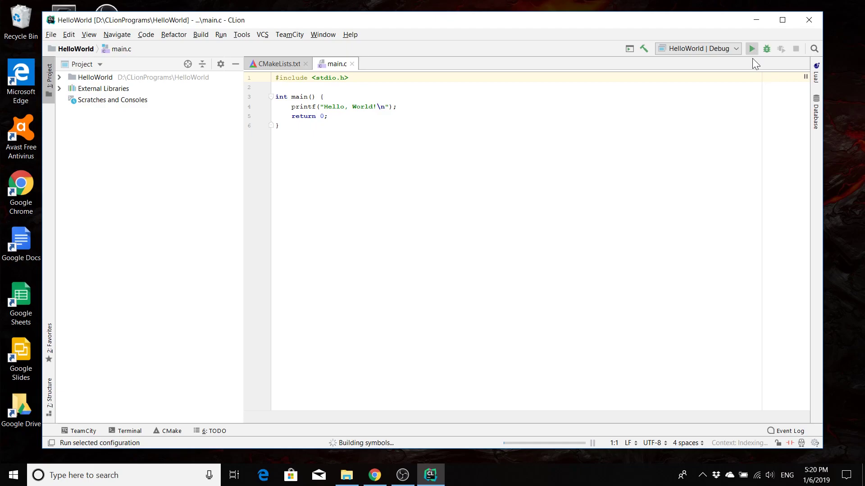
- Run the HelloWorld | Debug configuration so it prints 'Hello, World!' and exits with code 0
left_click(752, 49)
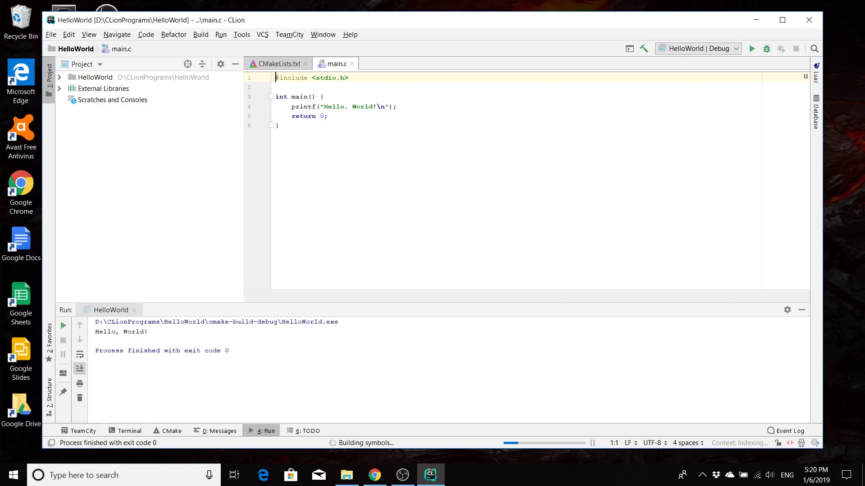
mouse_move(259, 181)
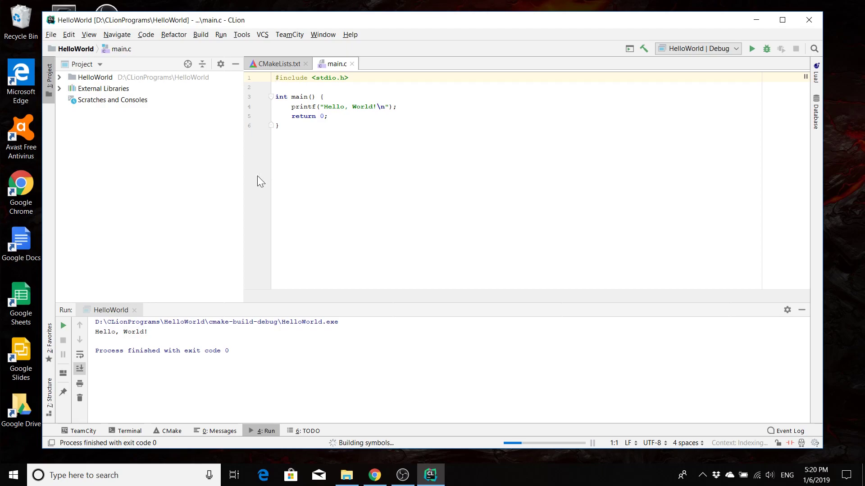
- Open Settings at Editor > Font, showing the Monospaced font at size 18
left_click(50, 34)
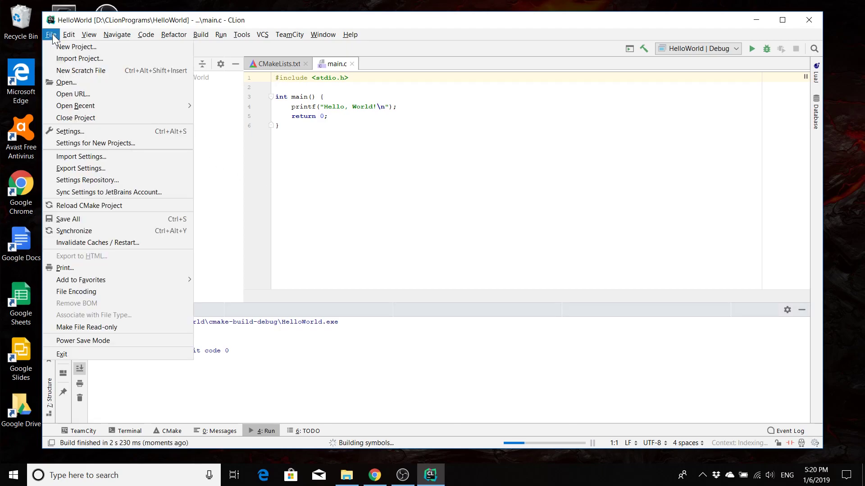
mouse_move(96, 142)
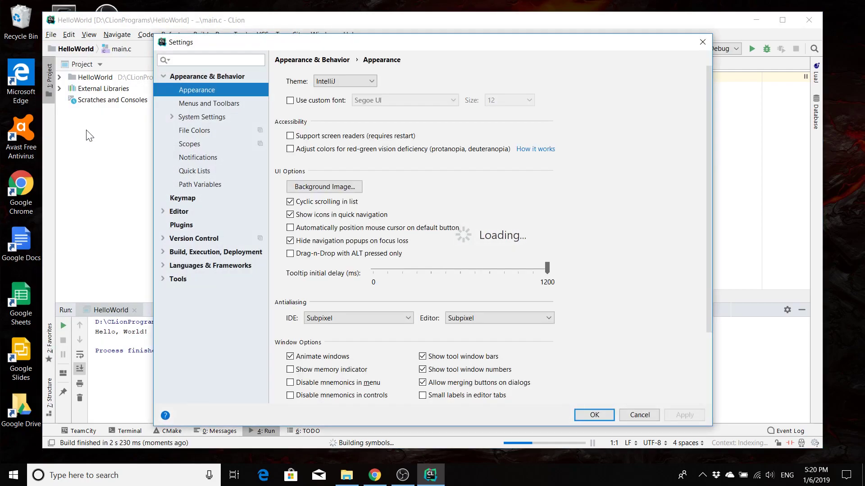
left_click(179, 212)
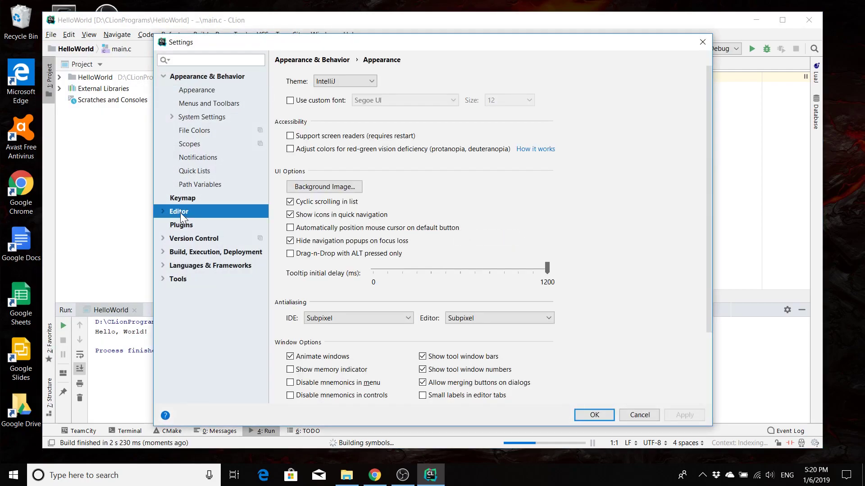
left_click(179, 211)
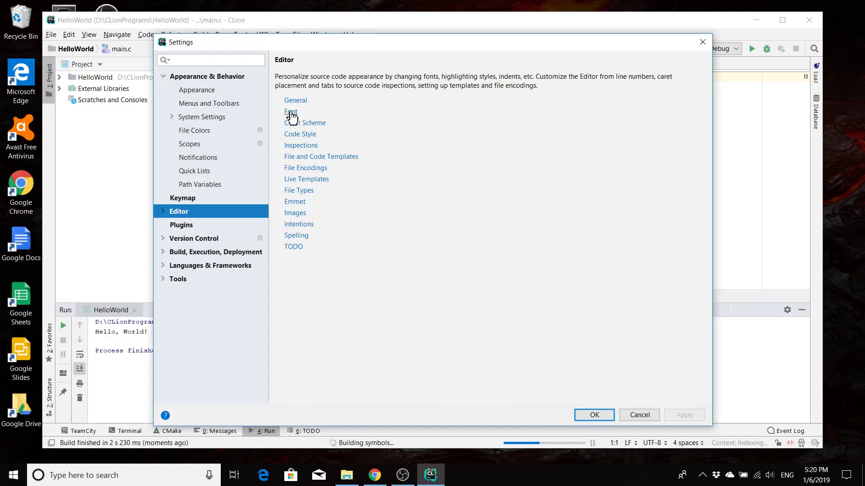
left_click(291, 112)
type("18")
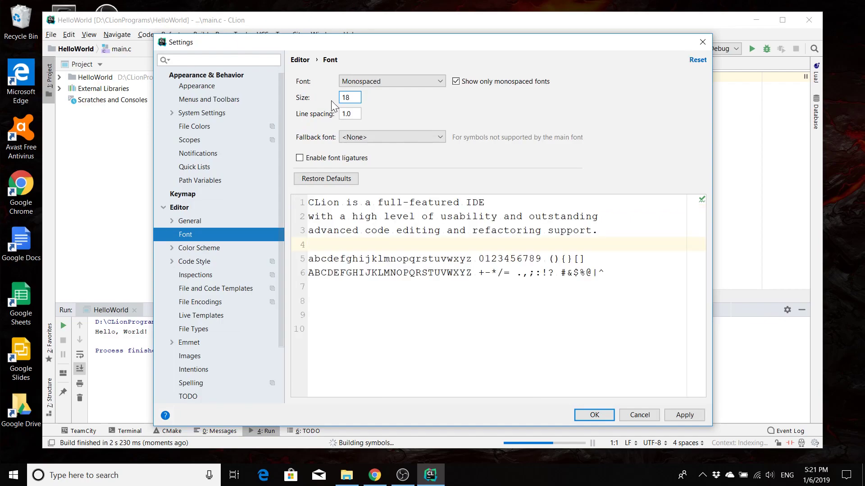
mouse_move(183, 271)
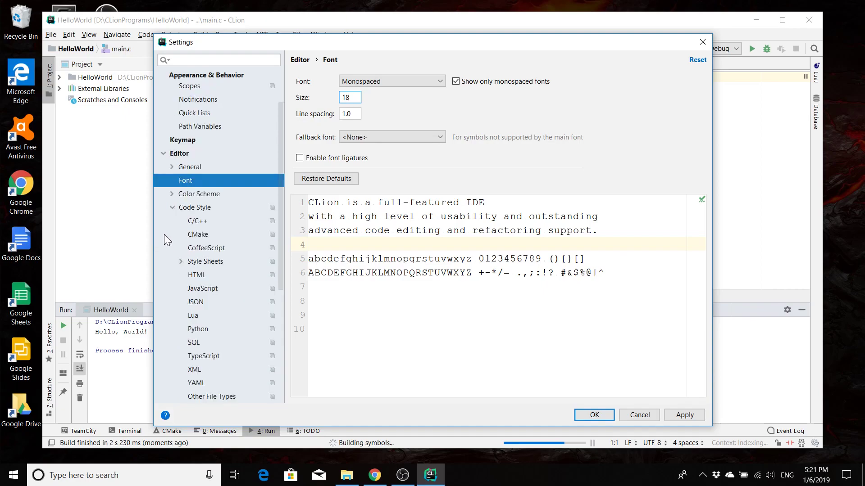
- Turn on 'After '*' in declarations' in the C/C++ code style spacing options
left_click(197, 220)
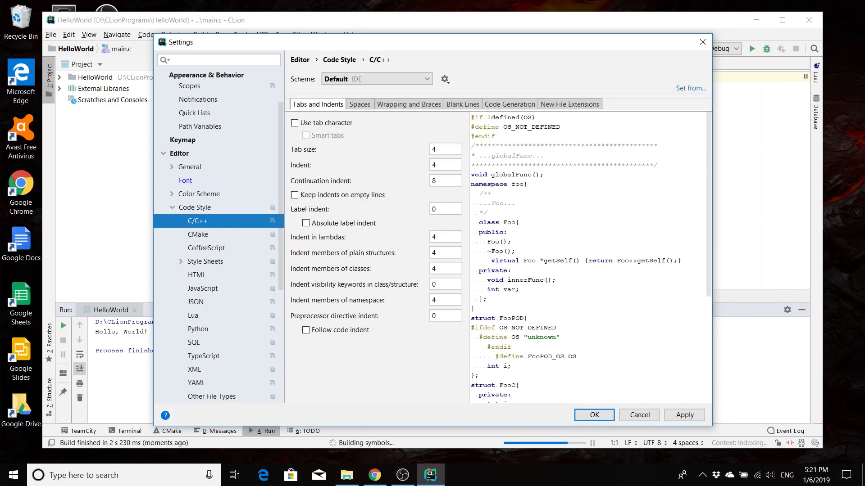
mouse_move(700, 90)
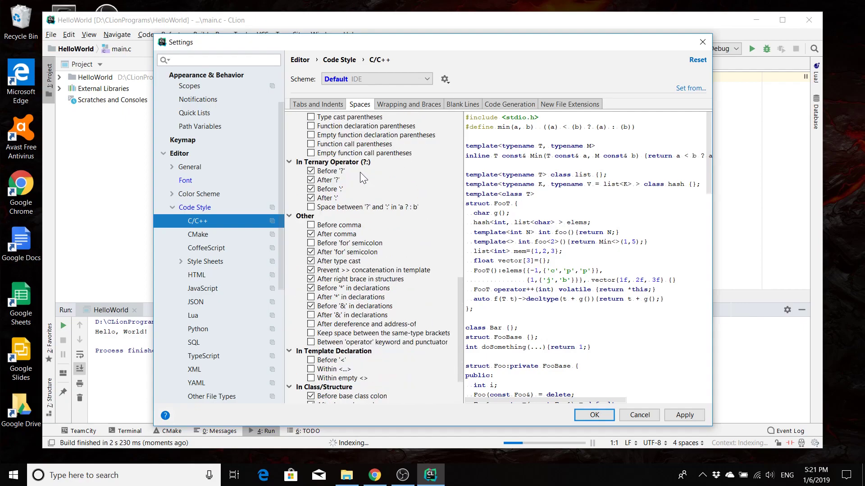
scroll("down", 3)
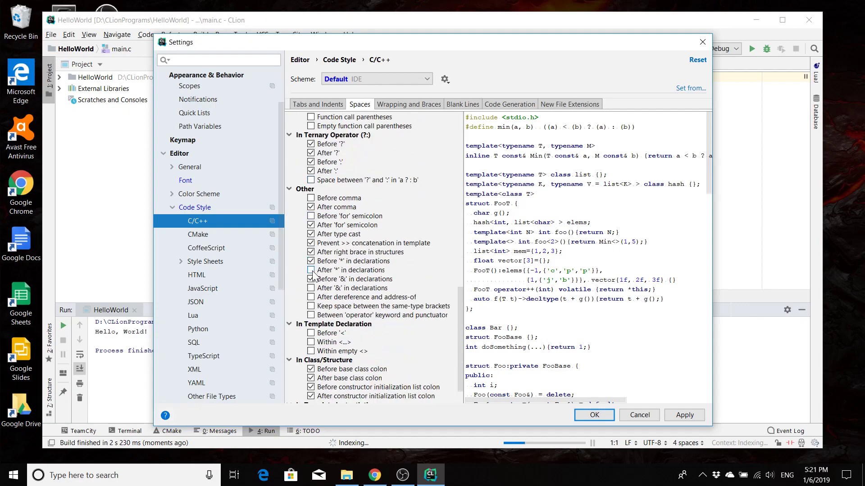
left_click(310, 270)
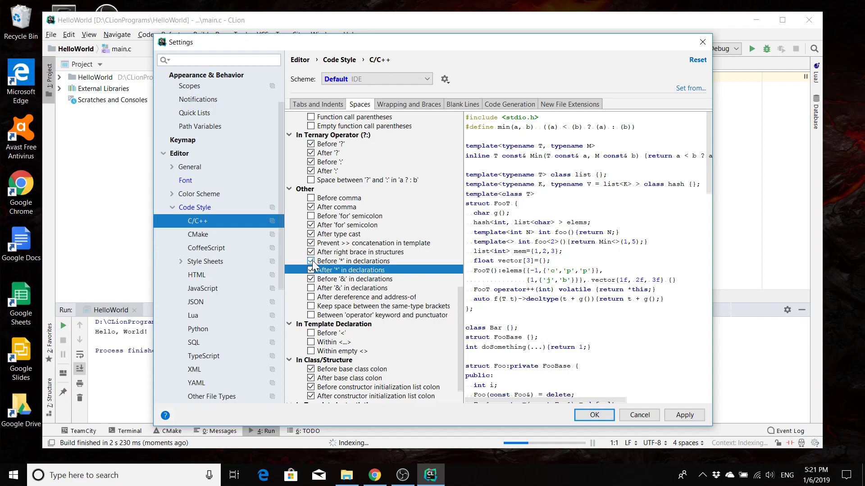
left_click(310, 269)
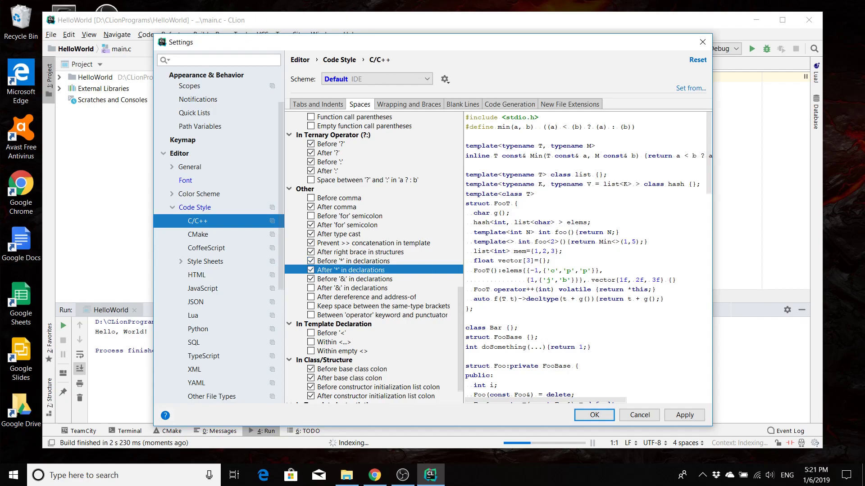
left_click(310, 279)
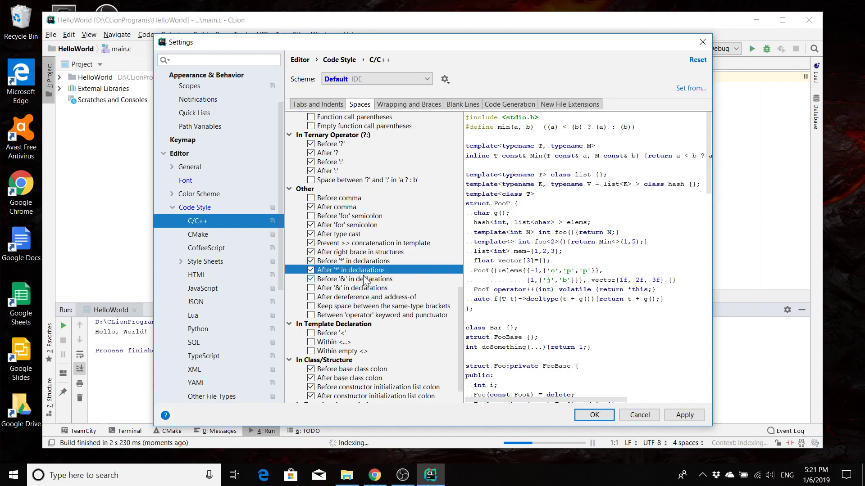
left_click(310, 261)
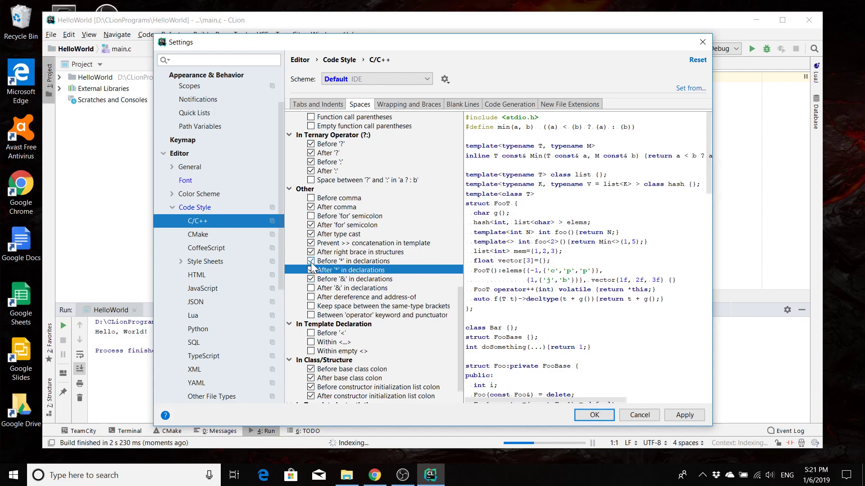